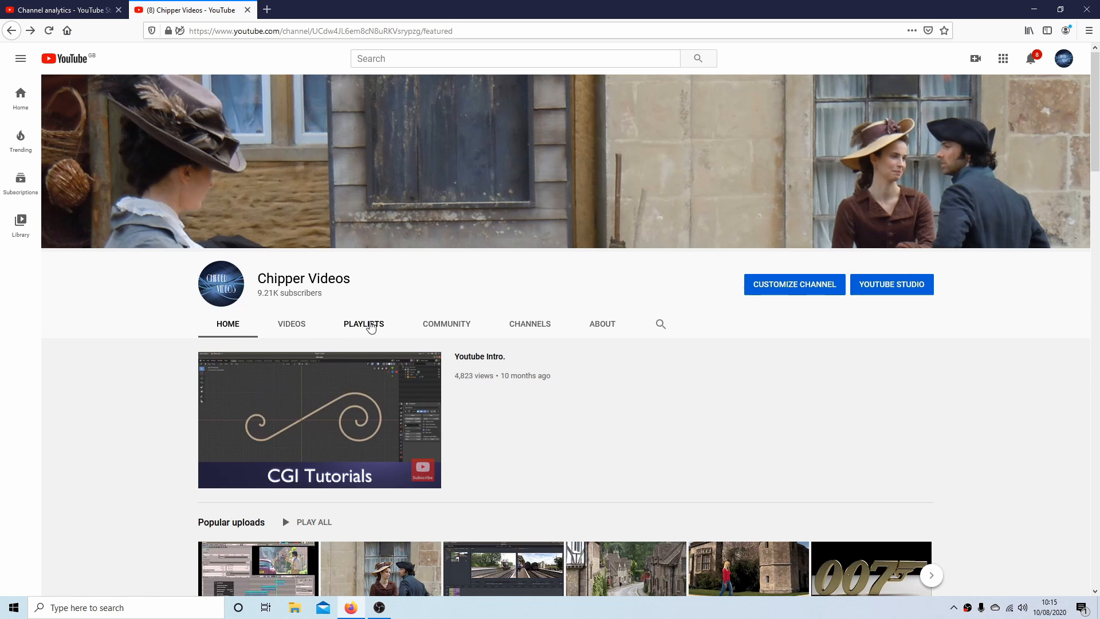
- Show the YouTube channel's Playlists listing and browse down it
left_click(363, 323)
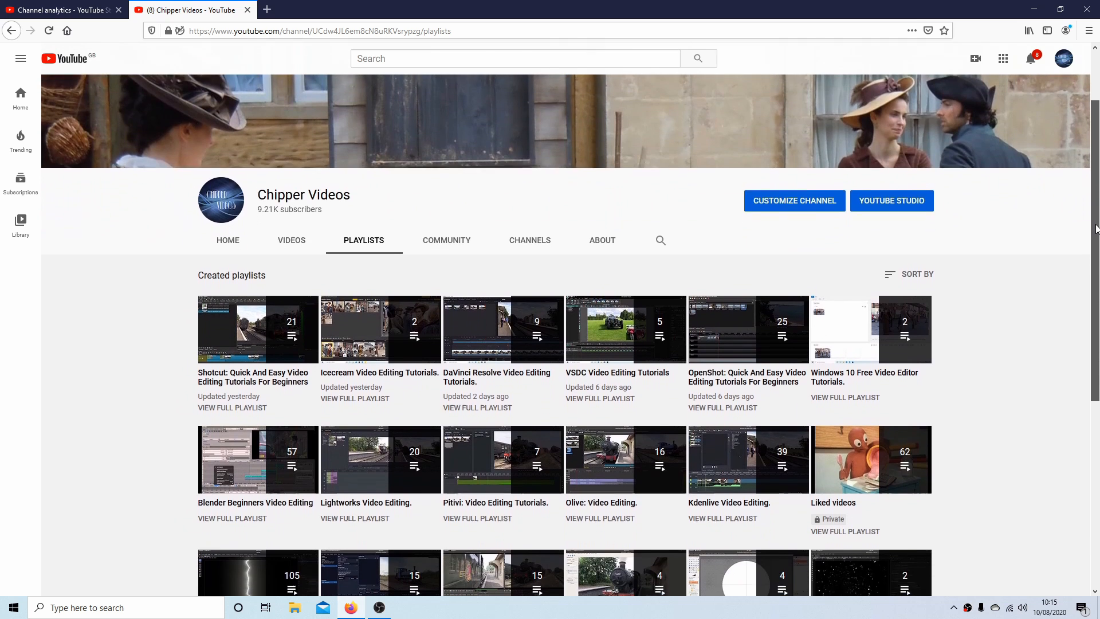
scroll("down", 3)
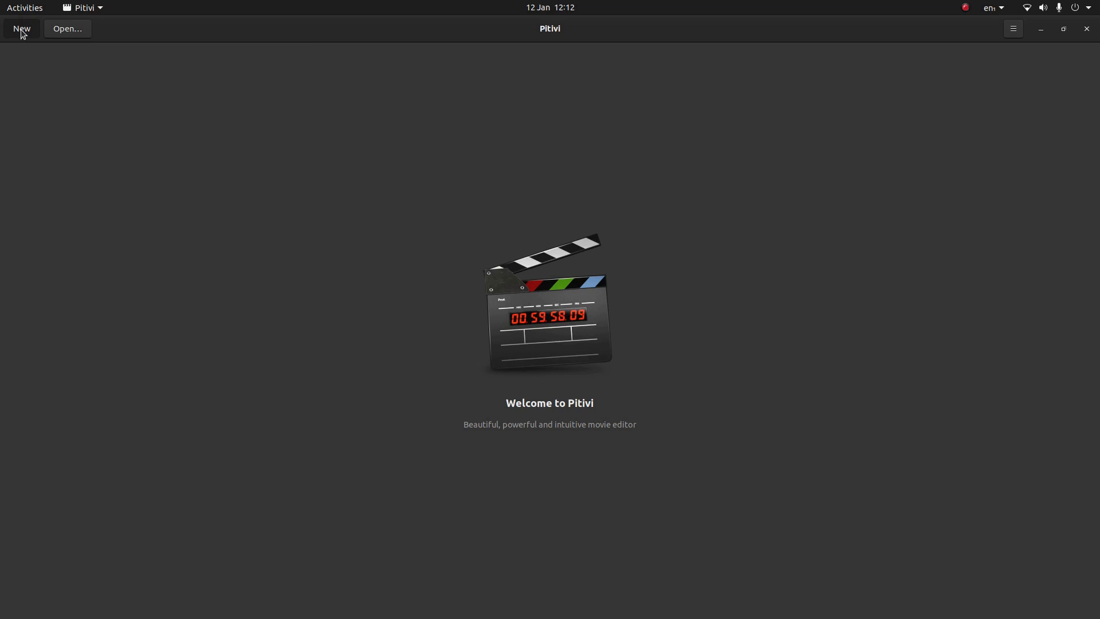
- Start a new project and import Pexels Videos 2797545.mp4 from Downloads into the media library
left_click(20, 29)
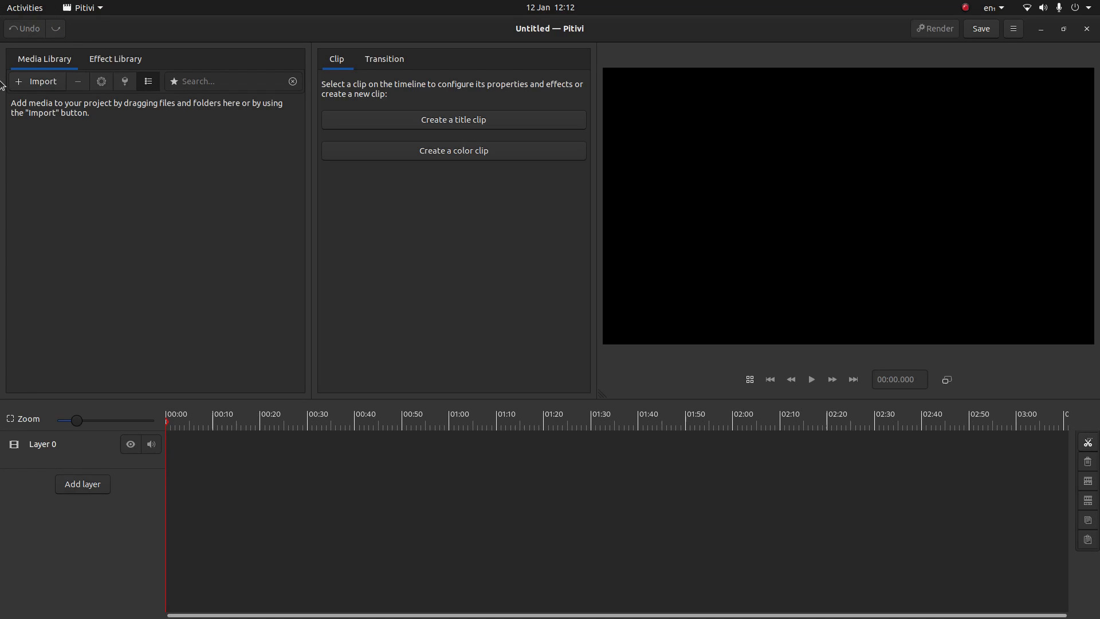
left_click(36, 80)
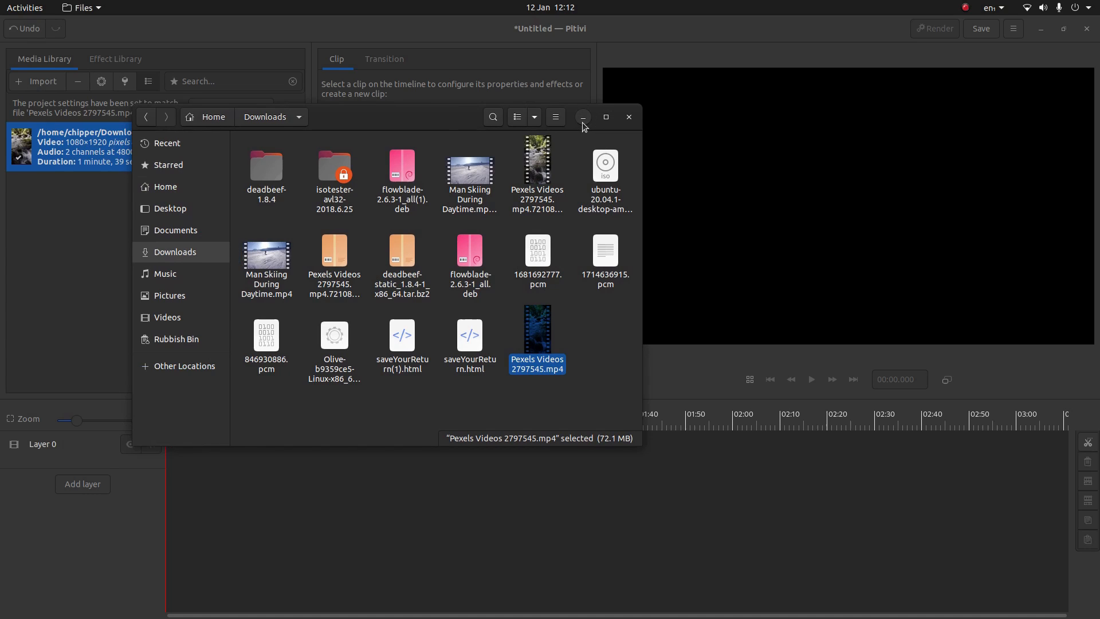
double_click(537, 333)
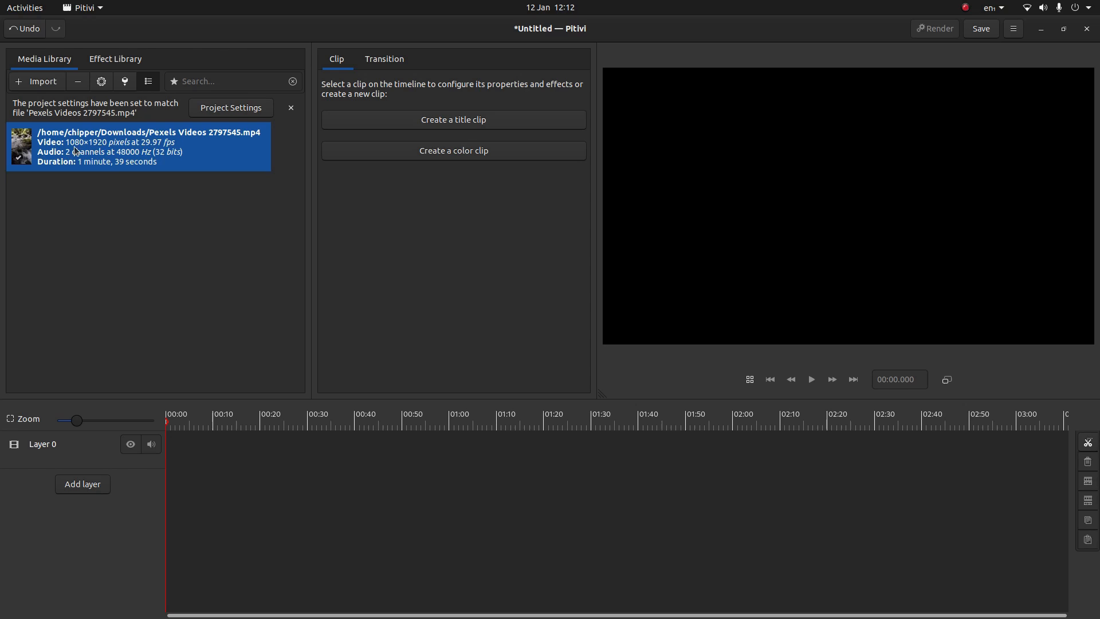
mouse_move(162, 155)
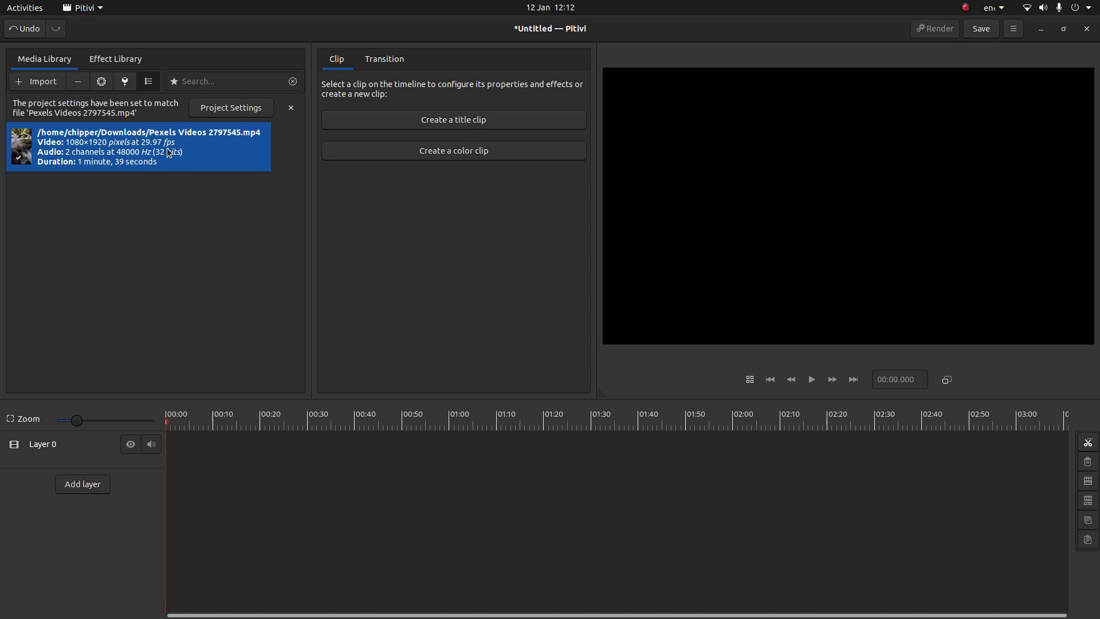
mouse_move(72, 148)
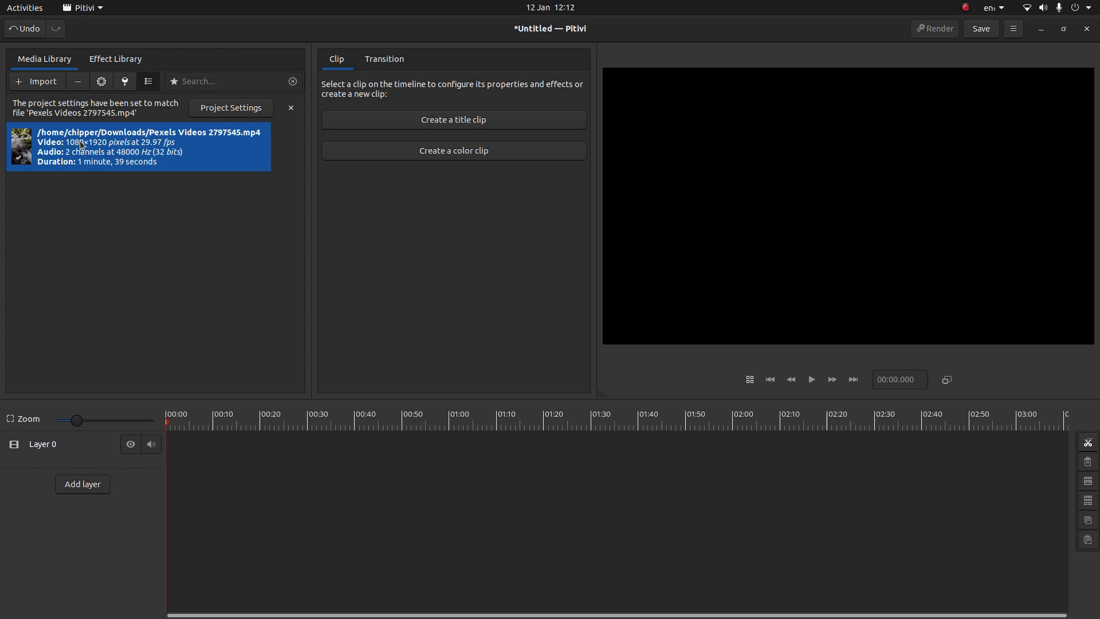
mouse_move(108, 147)
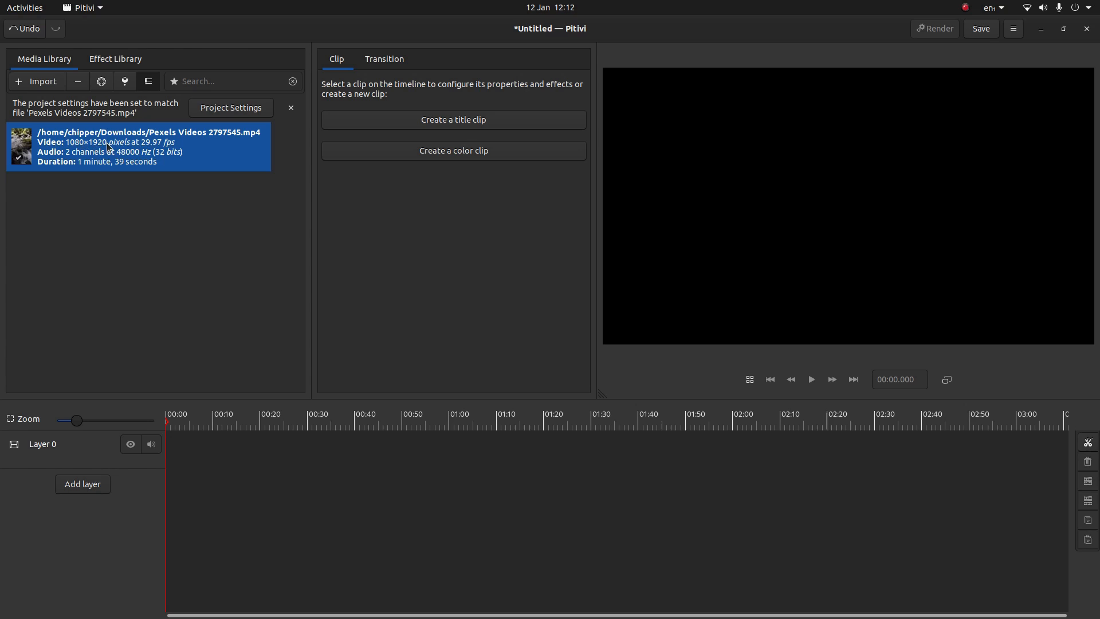
mouse_move(815, 102)
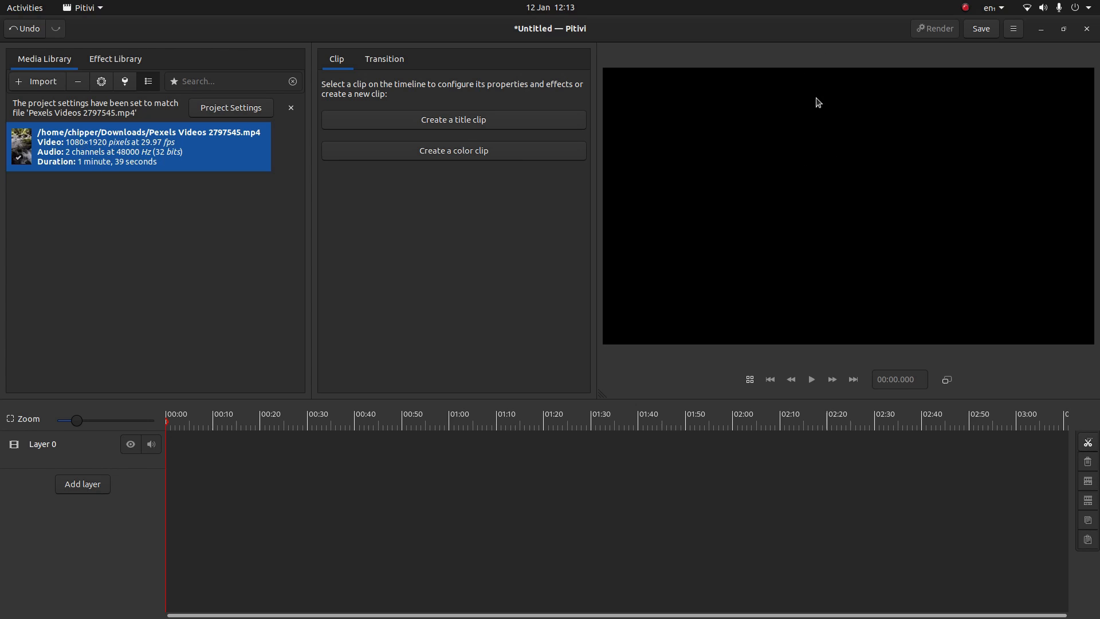
mouse_move(793, 68)
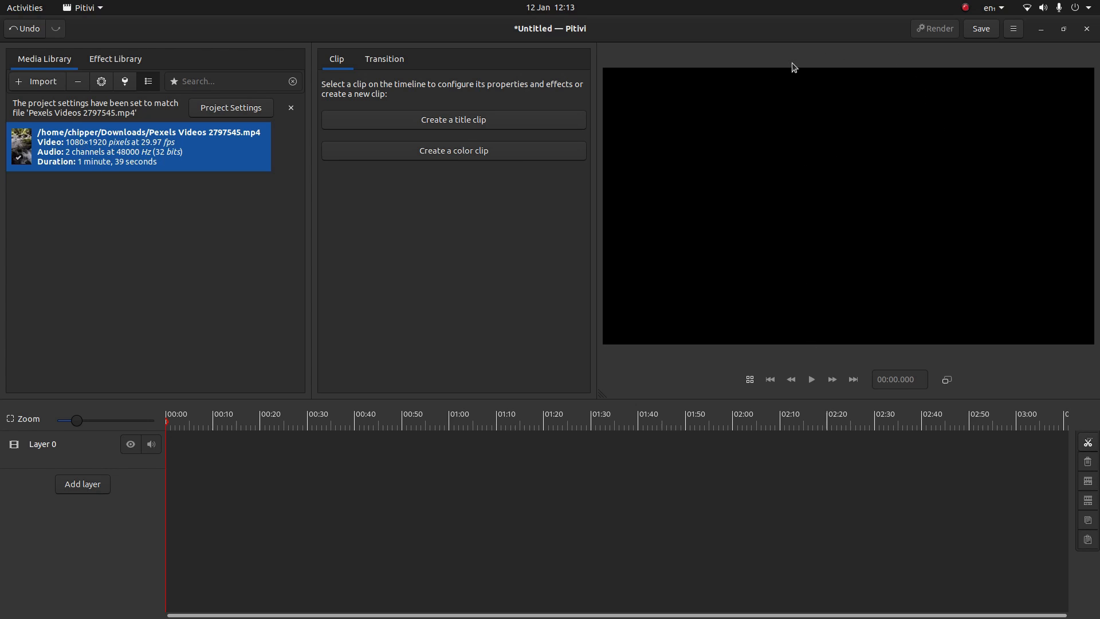
mouse_move(131, 161)
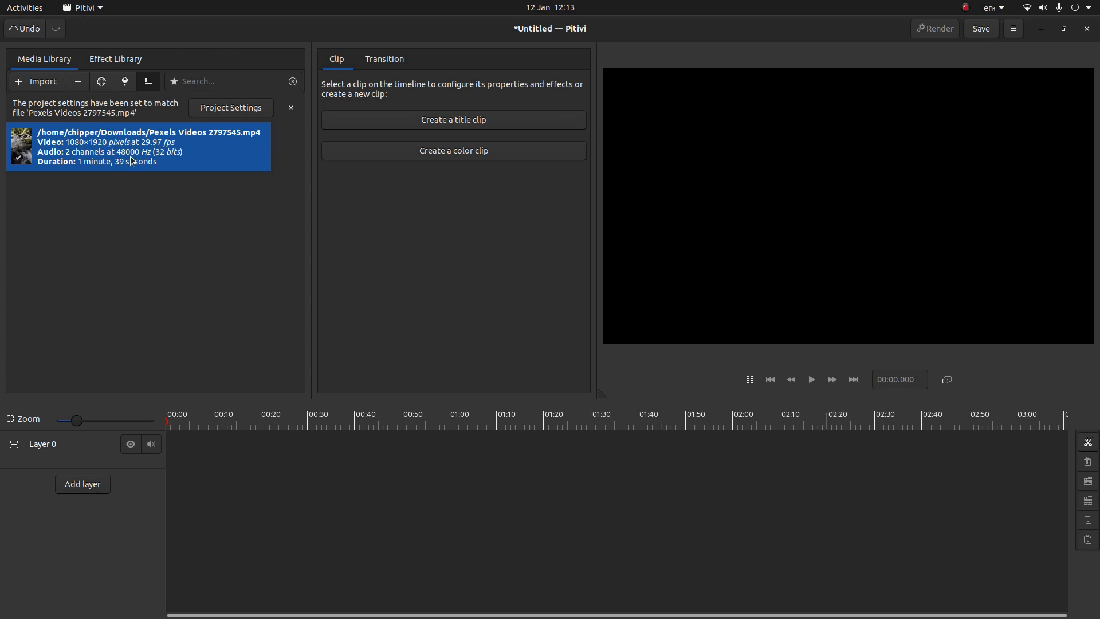
mouse_move(220, 114)
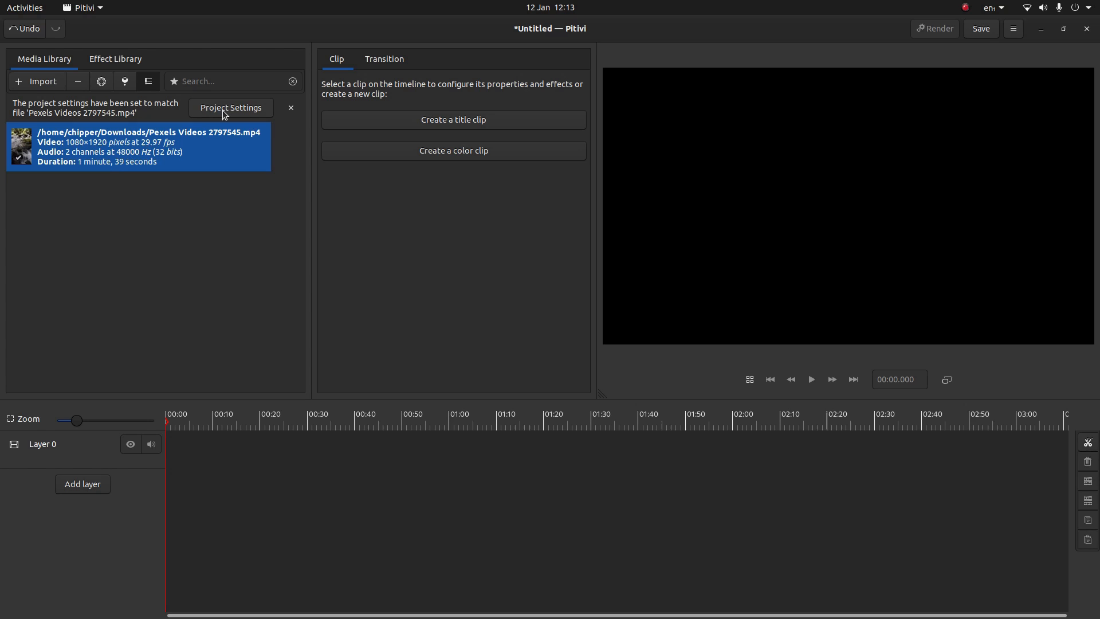
- Set the project video to the HD 1080p30 preset, keeping 29.97 fps, and confirm
left_click(230, 107)
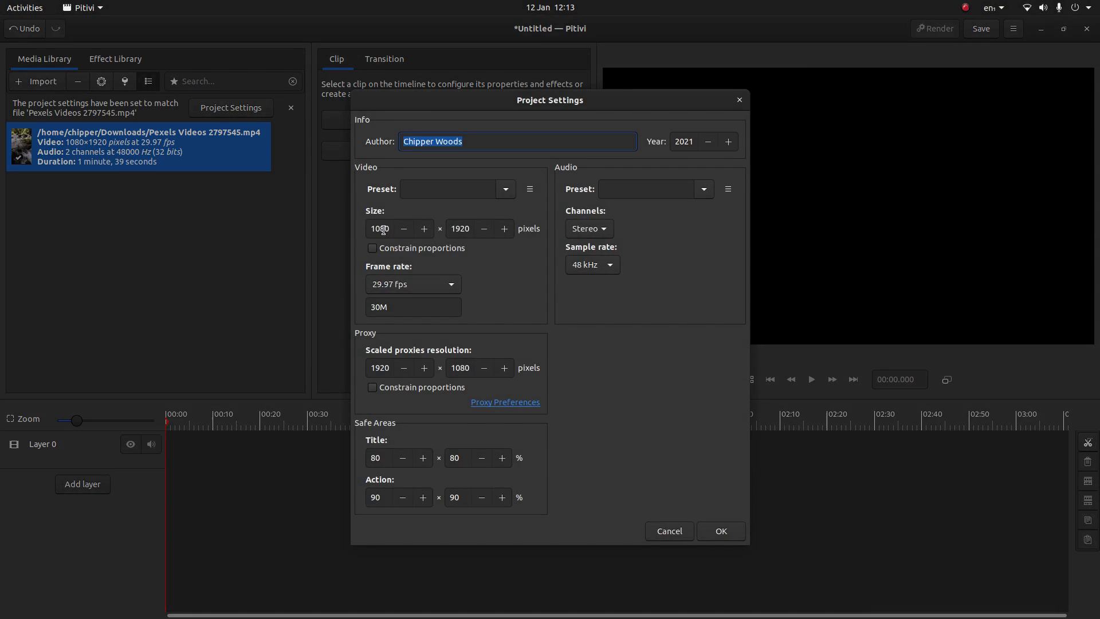
mouse_move(449, 216)
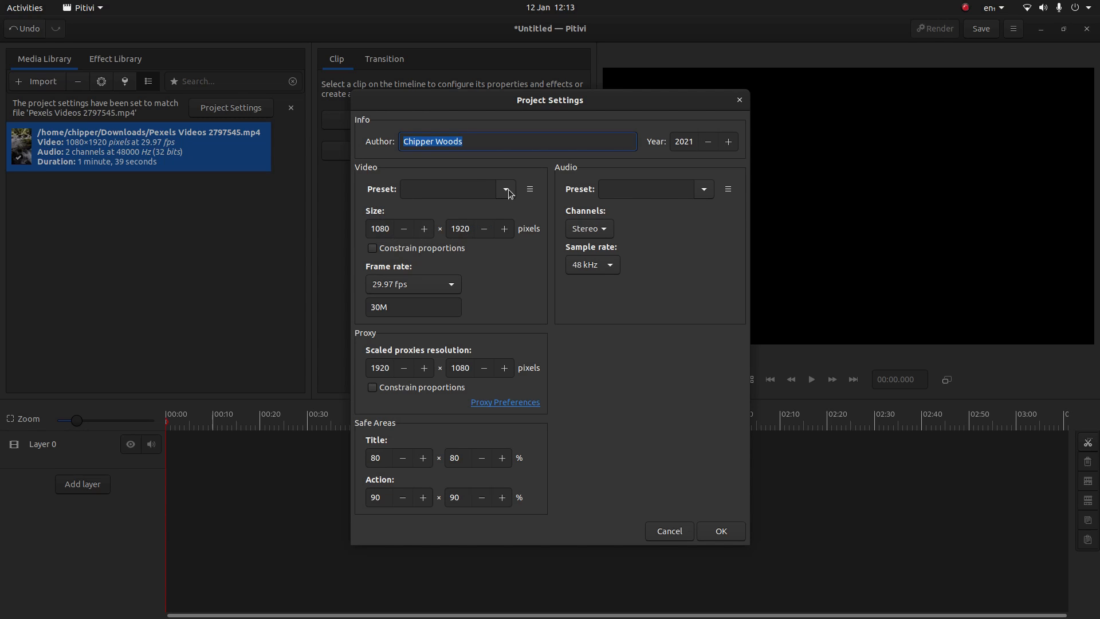
left_click(504, 189)
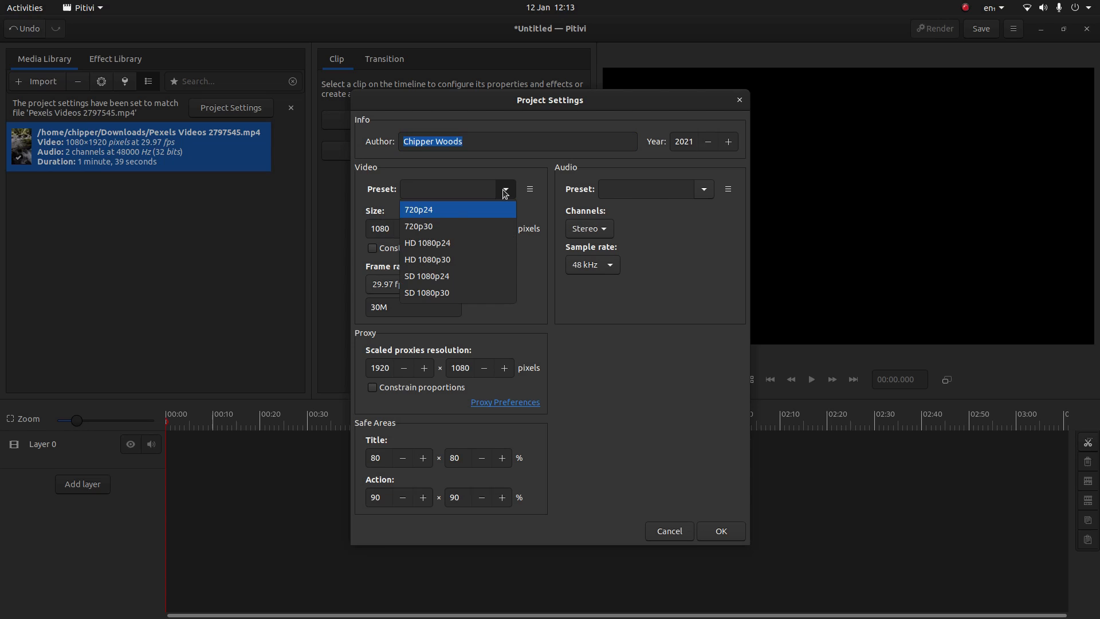
mouse_move(454, 243)
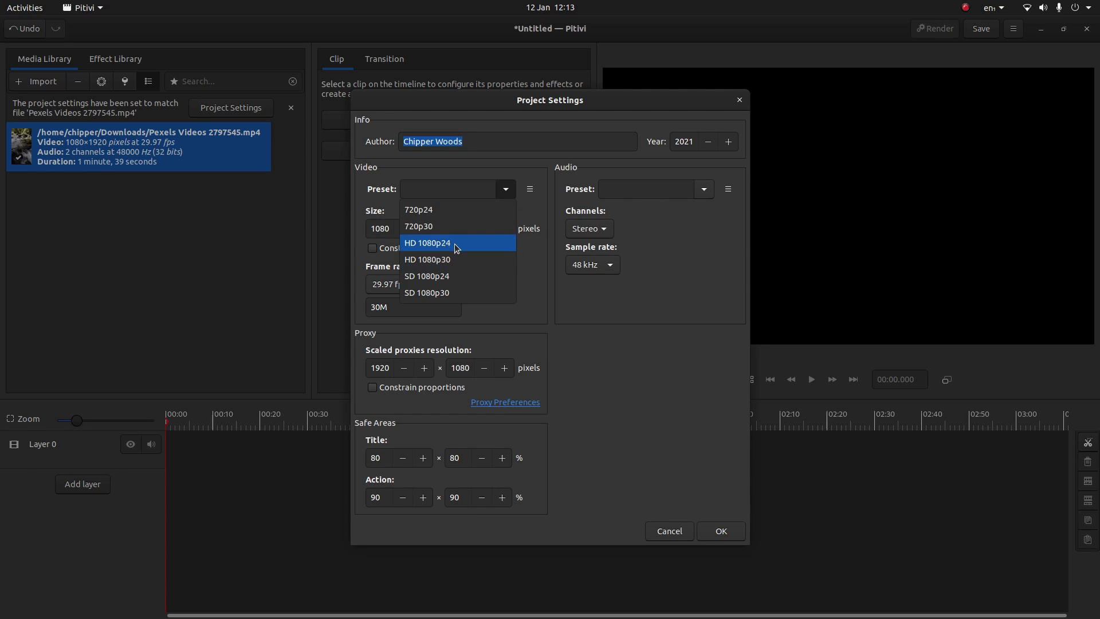
mouse_move(458, 259)
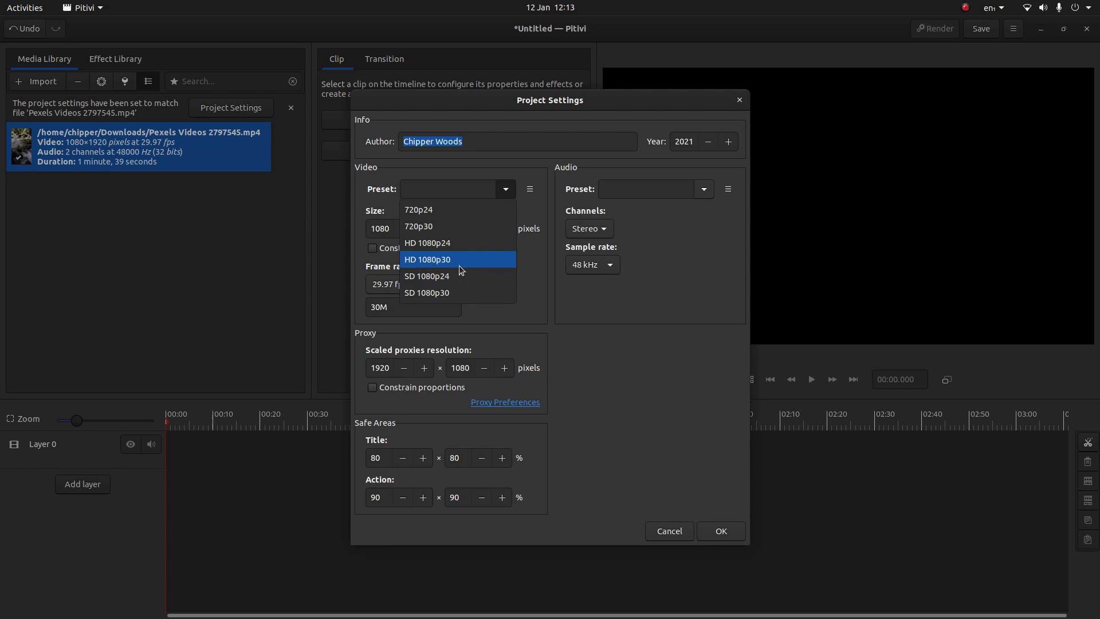
mouse_move(442, 261)
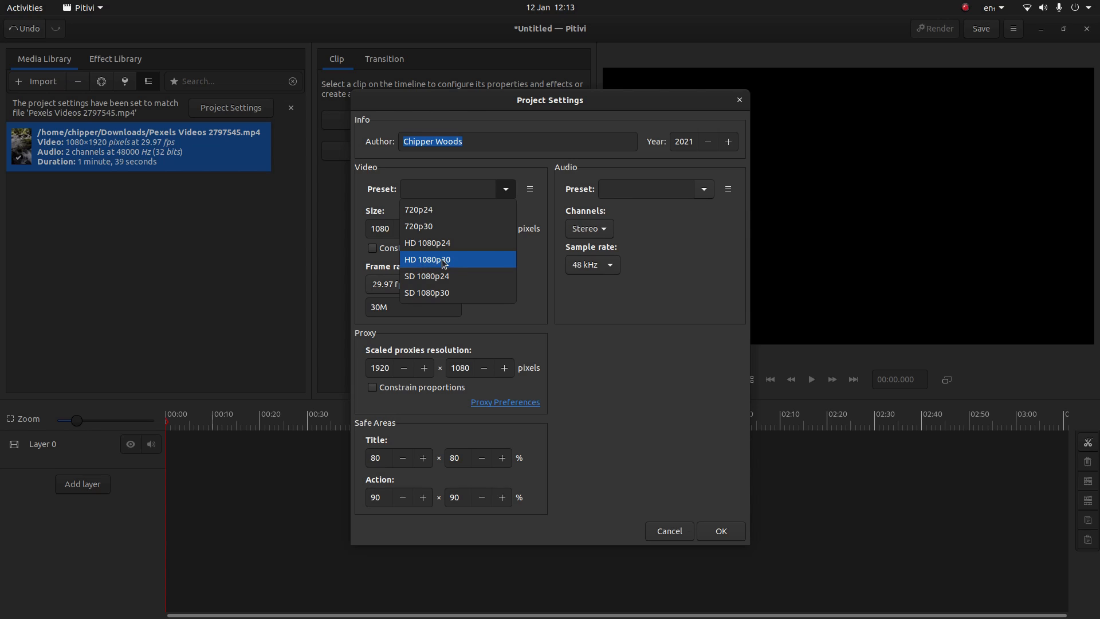
mouse_move(452, 264)
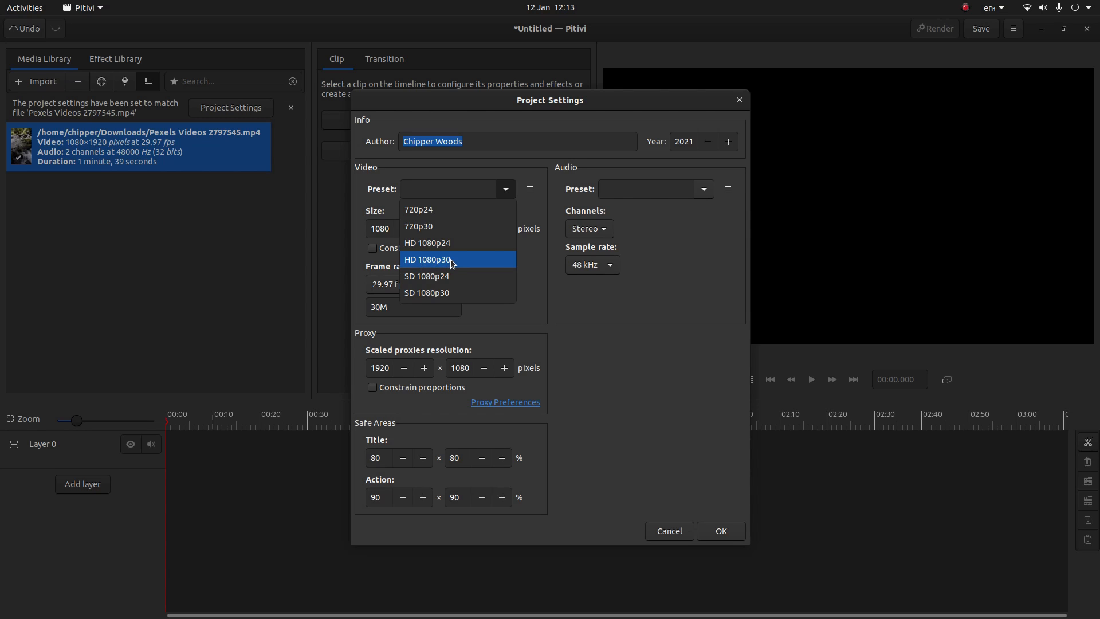
left_click(427, 259)
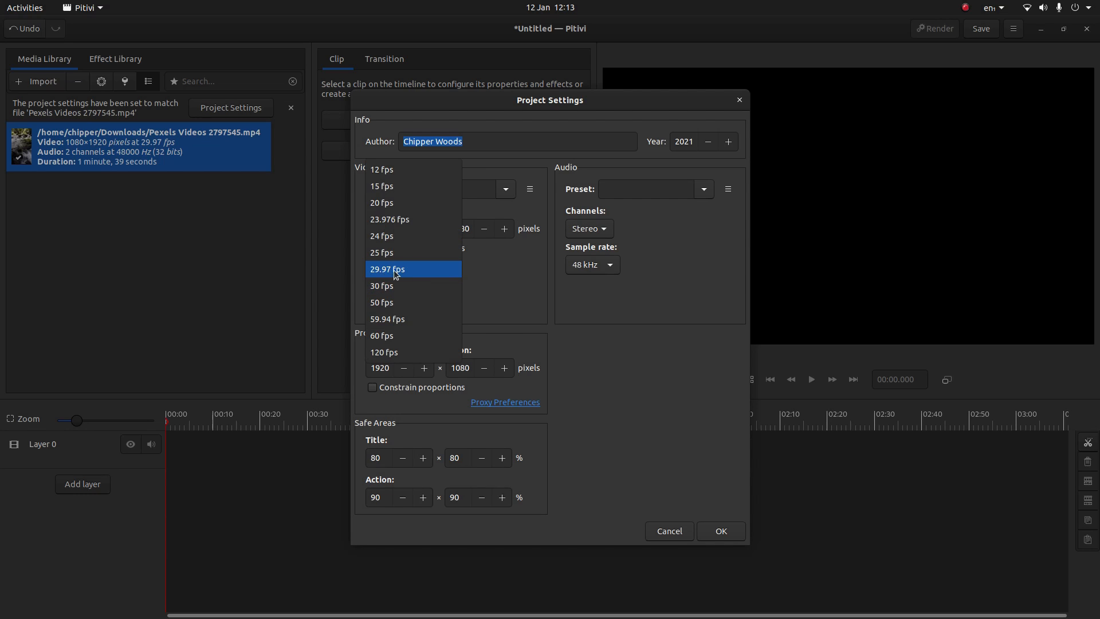
left_click(387, 269)
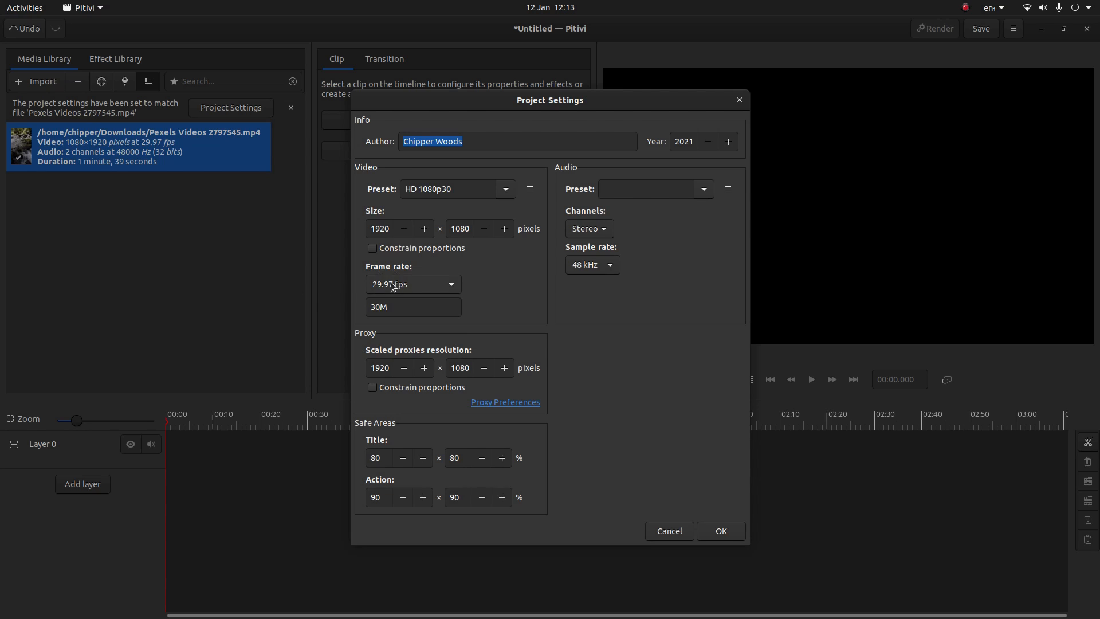
mouse_move(454, 290)
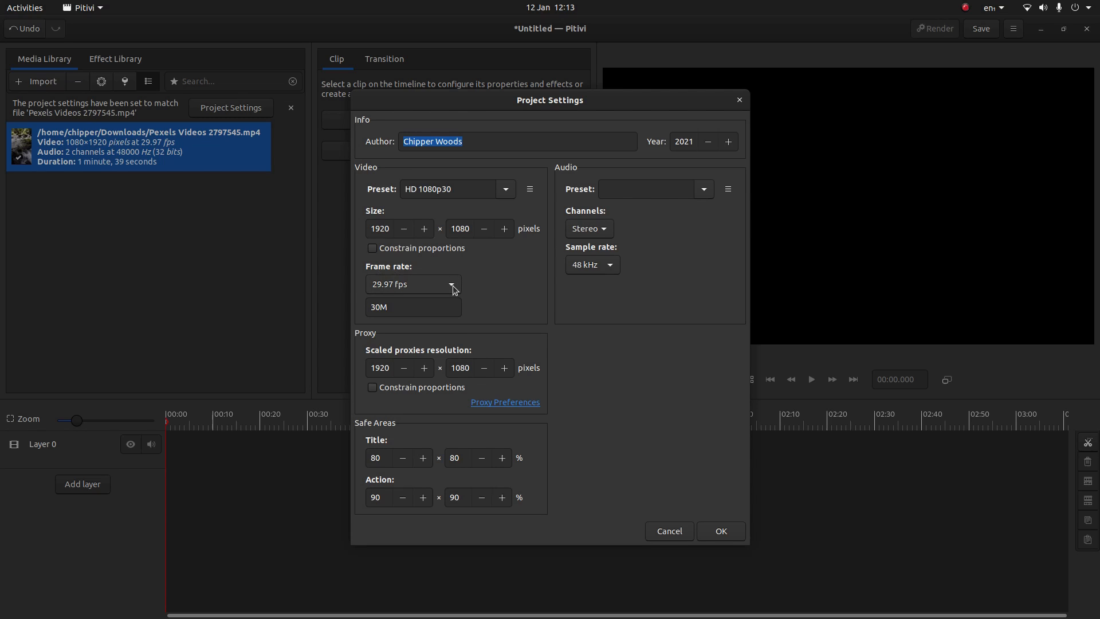
left_click(719, 531)
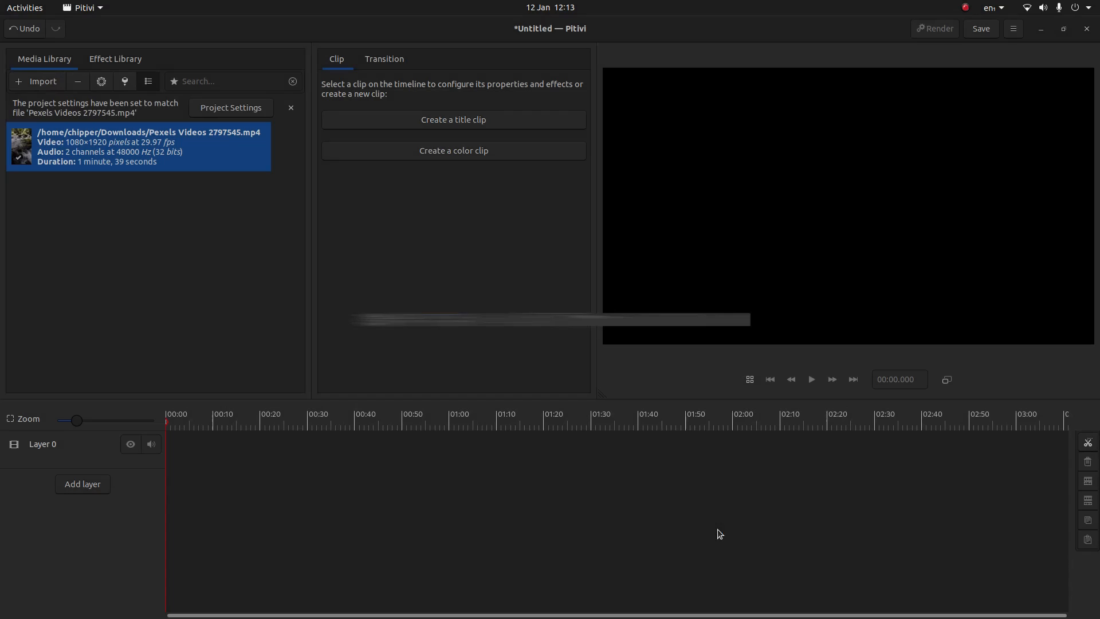
- Add an empty Layer 1 below Layer 0 in the timeline
left_click(290, 108)
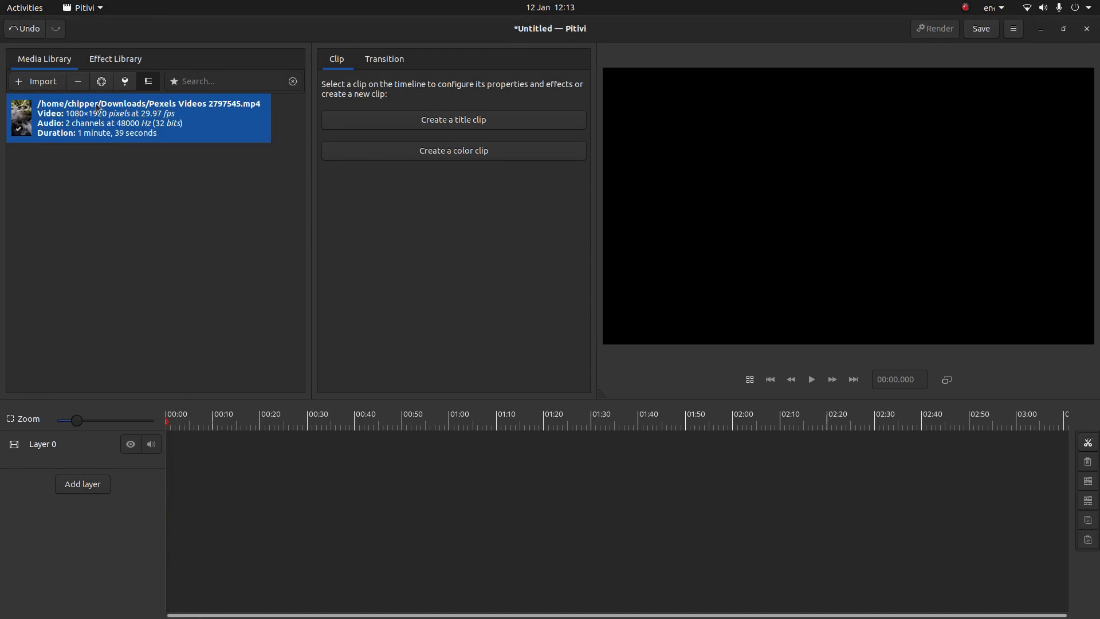
mouse_move(87, 487)
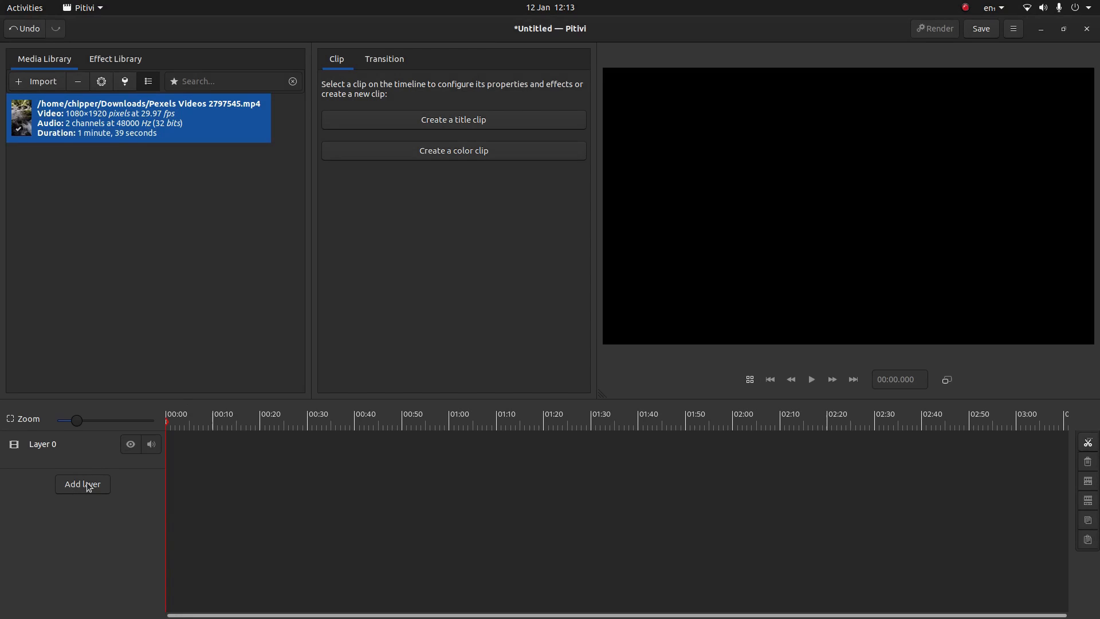
left_click(83, 484)
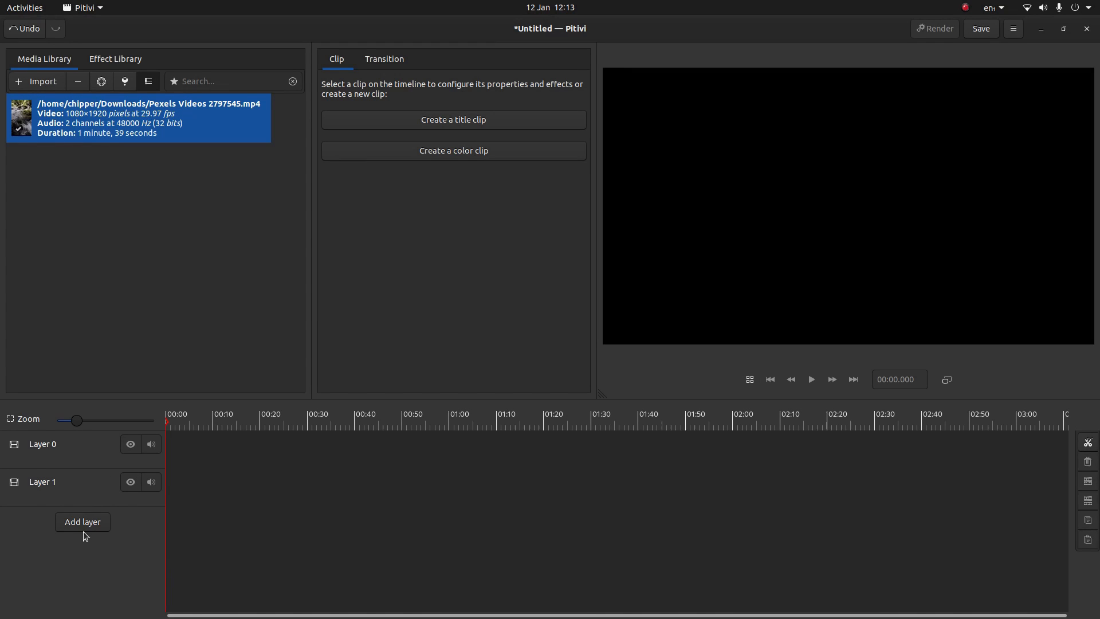
mouse_move(101, 123)
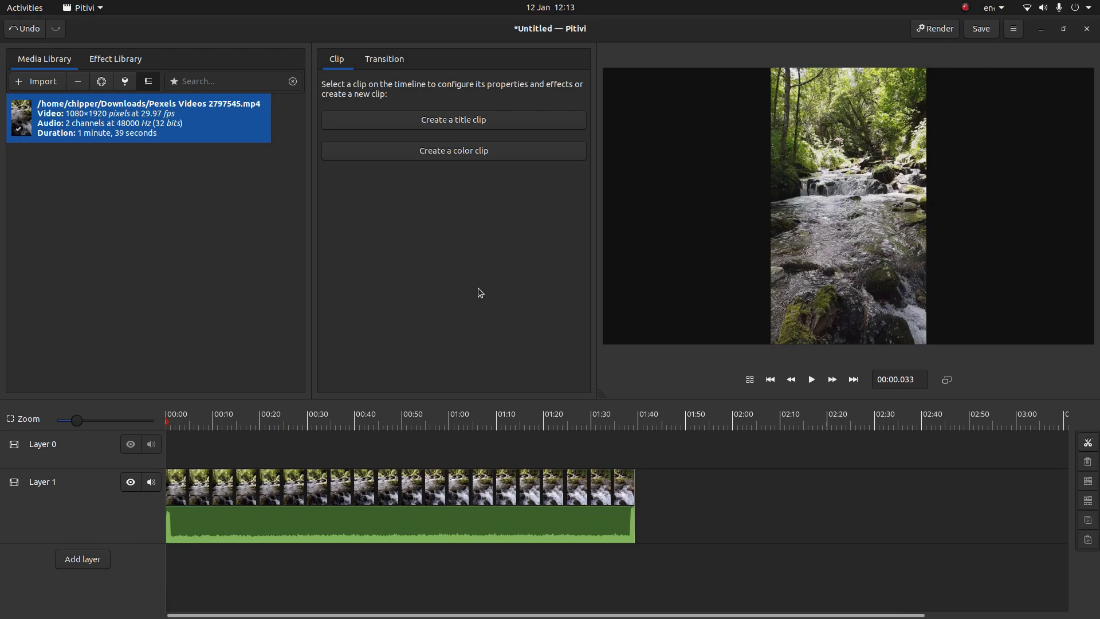
mouse_move(370, 502)
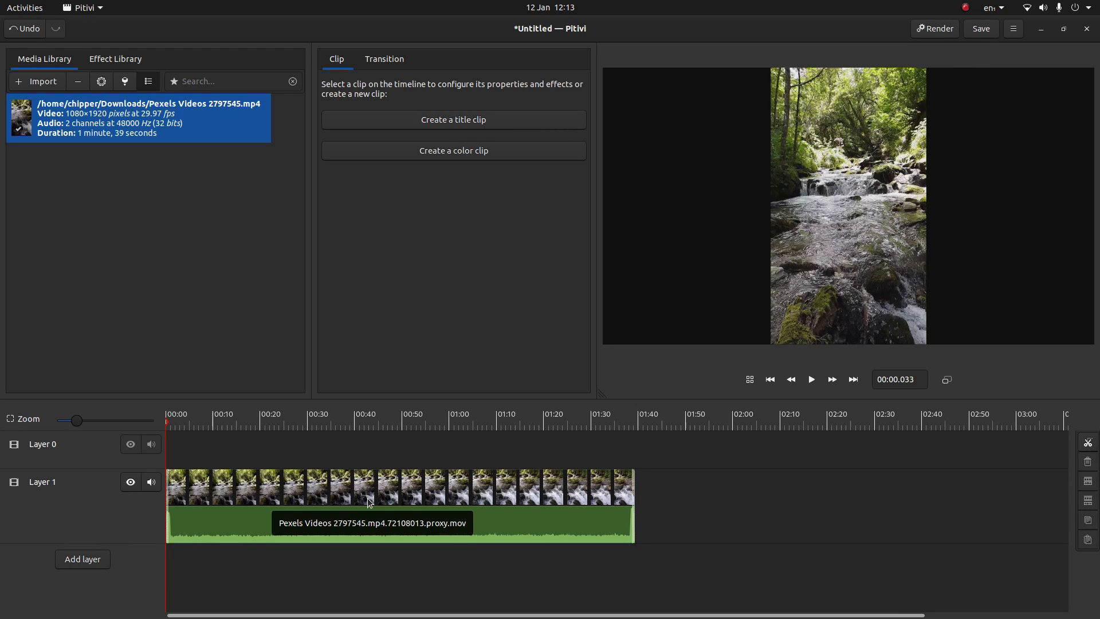
mouse_move(379, 493)
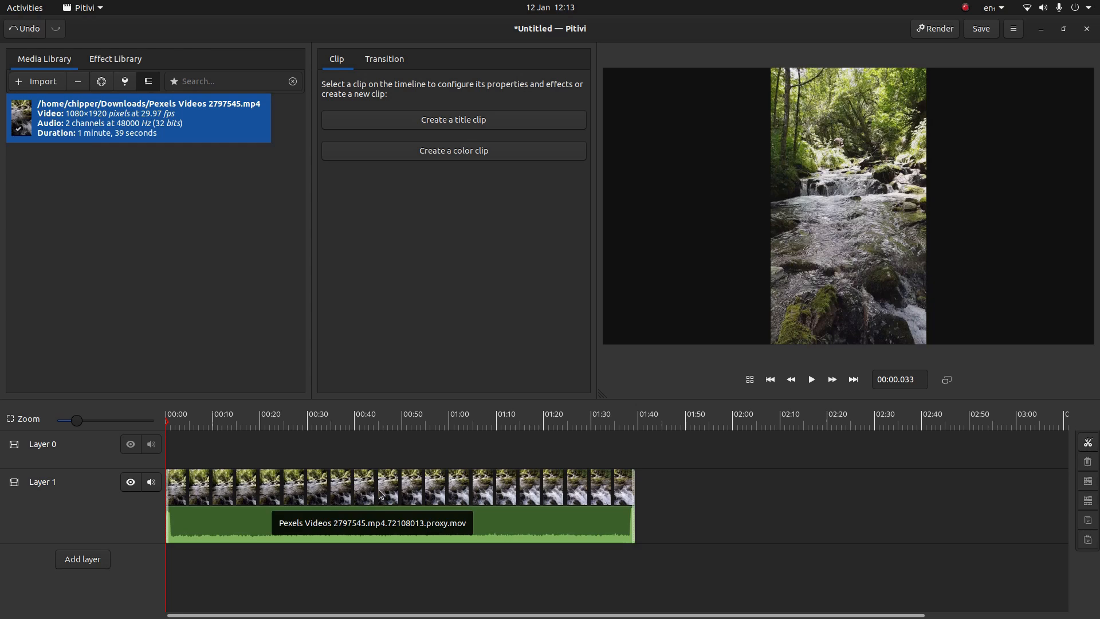
- Select the Layer 1 waterfall clip and widen its transformation to about 1922 to fill the frame
left_click(380, 488)
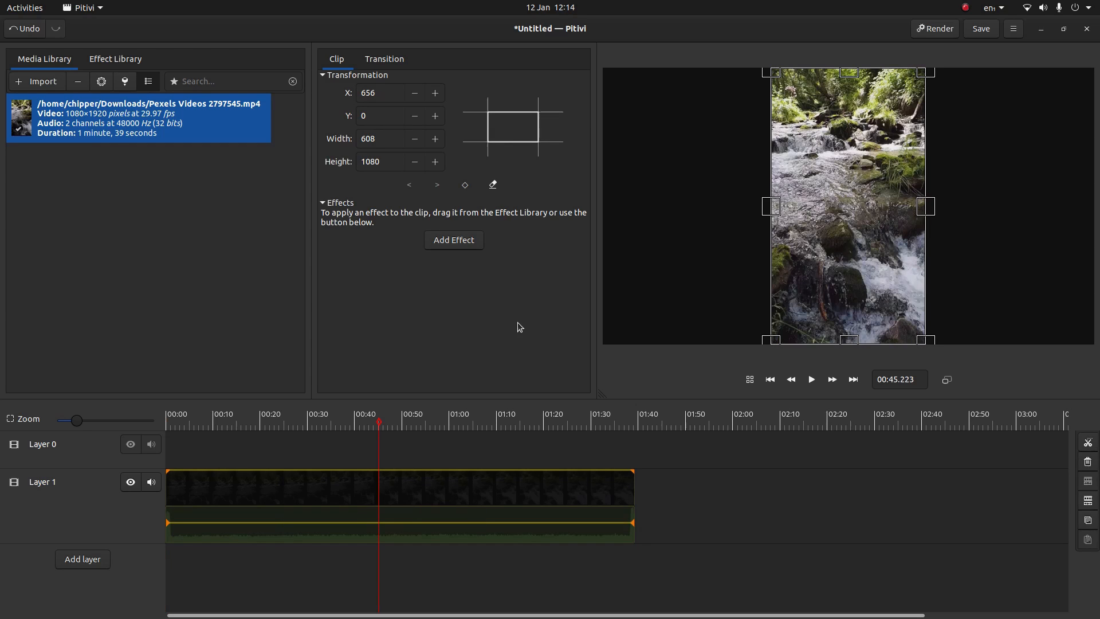
mouse_move(323, 87)
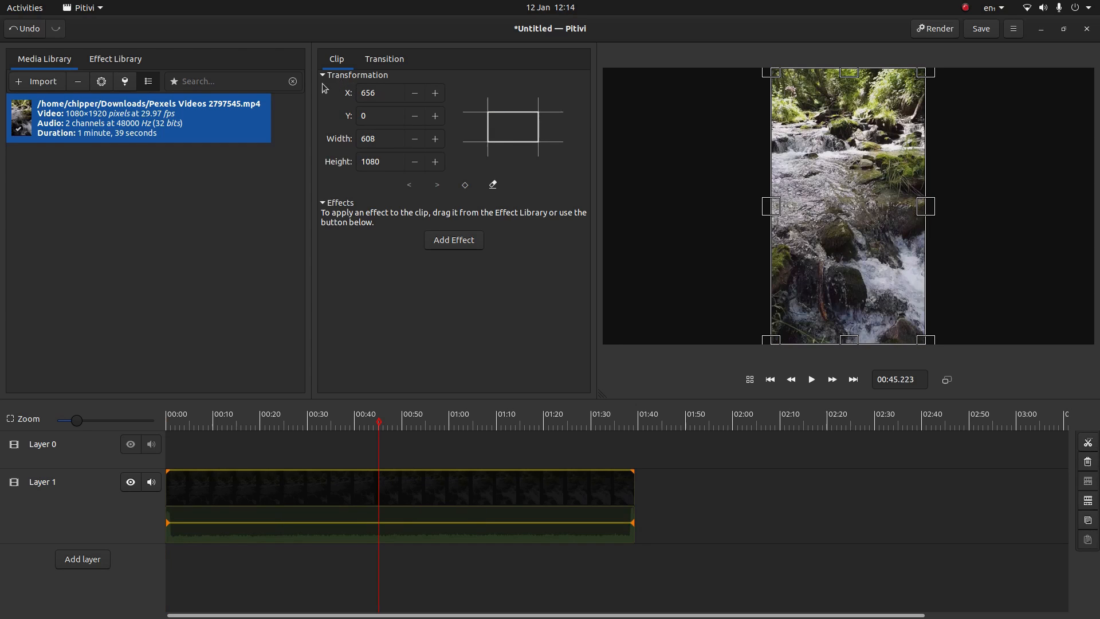
mouse_move(428, 161)
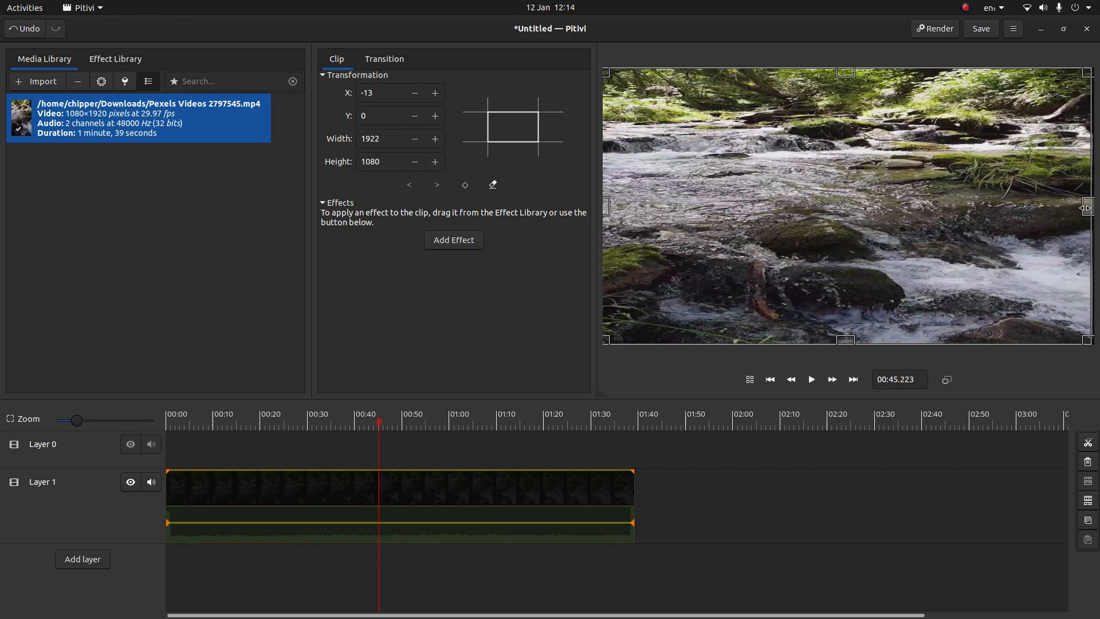
left_click(435, 139)
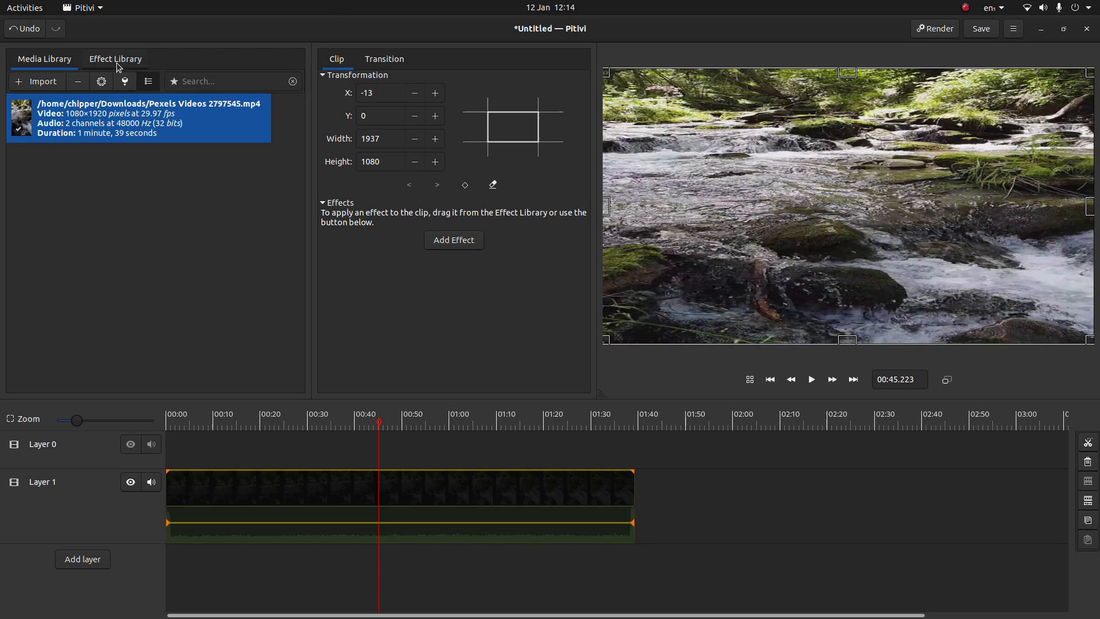
mouse_move(469, 245)
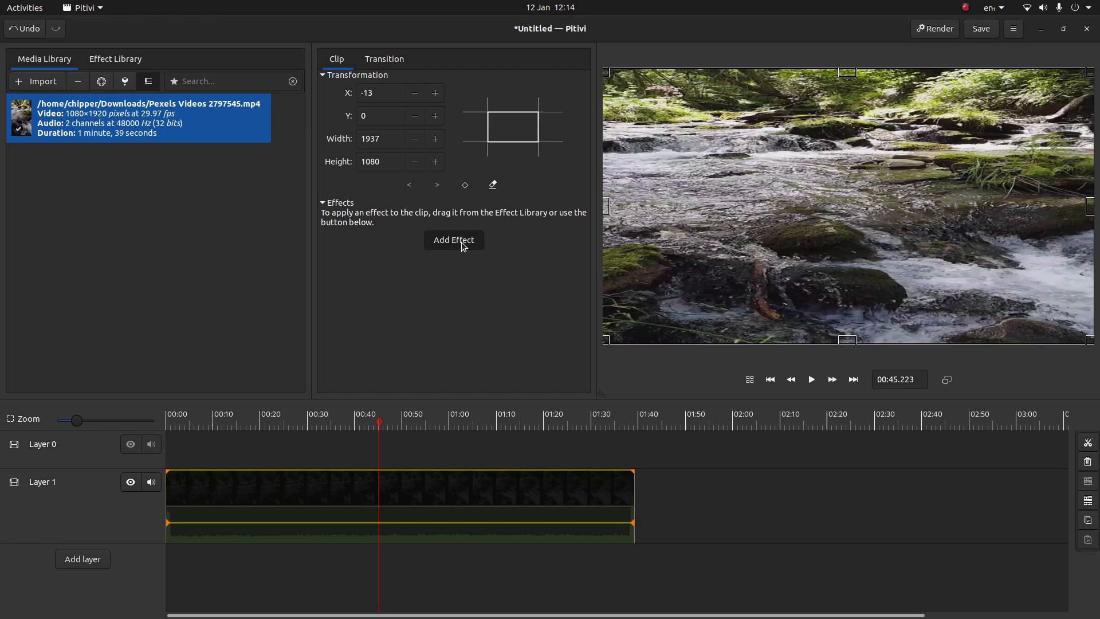
- Search the effect library for 'BLUR' to find Iir Blur for the stretched clip
left_click(454, 240)
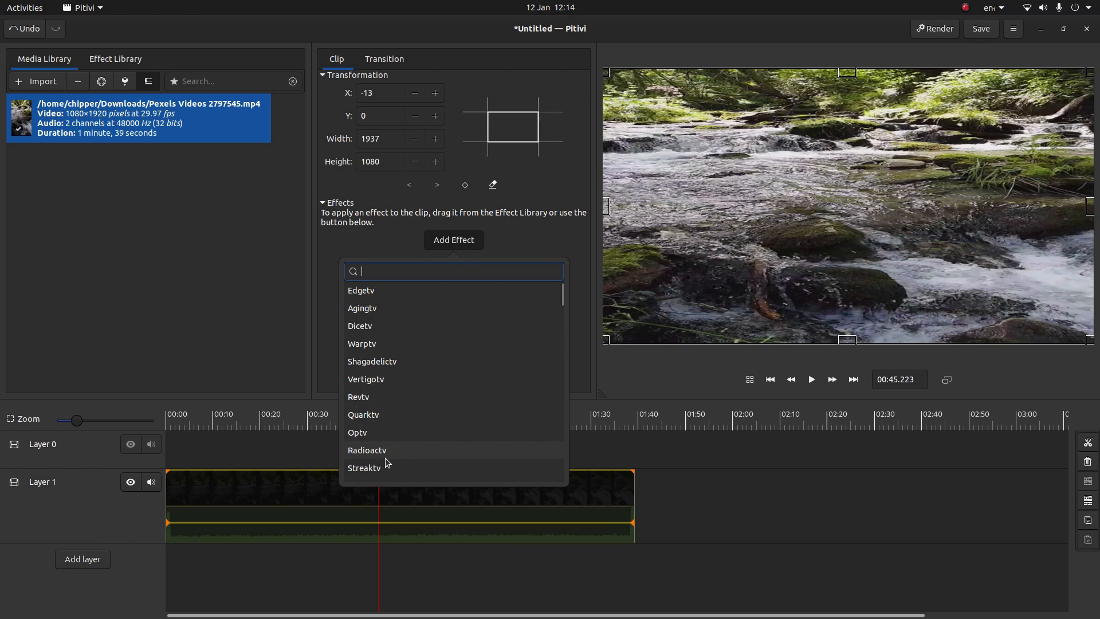
mouse_move(369, 343)
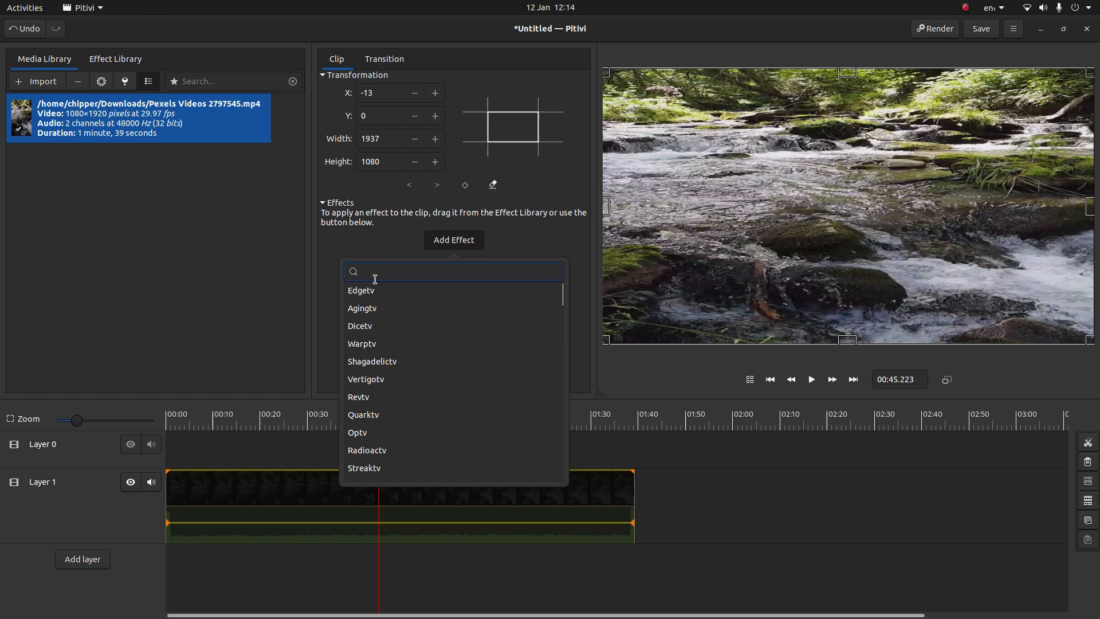
type("B")
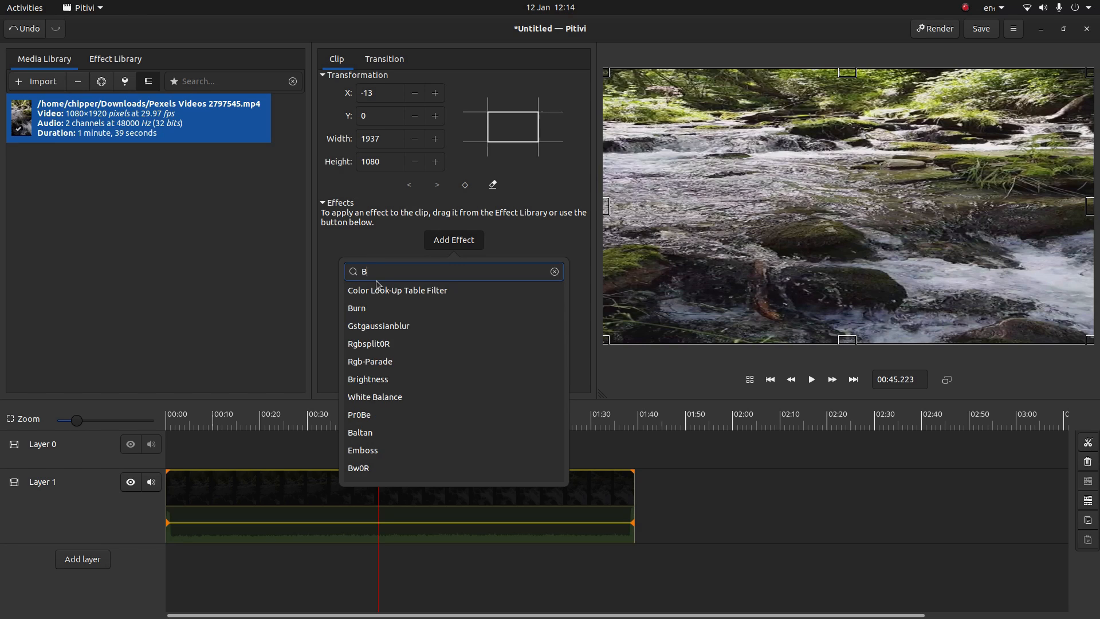
type("LUR")
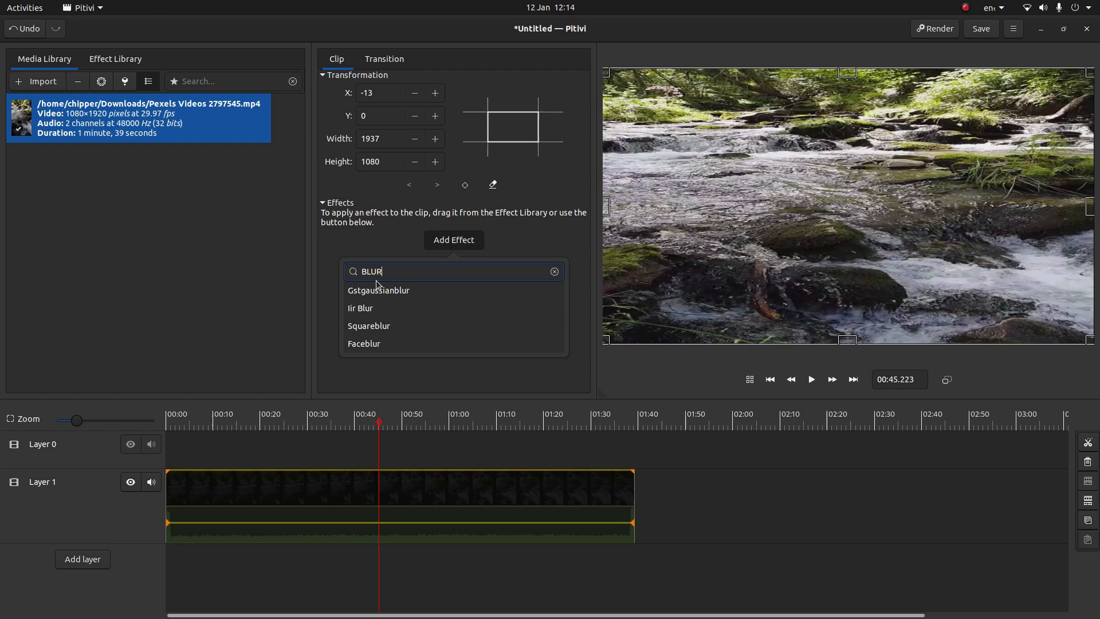
mouse_move(333, 314)
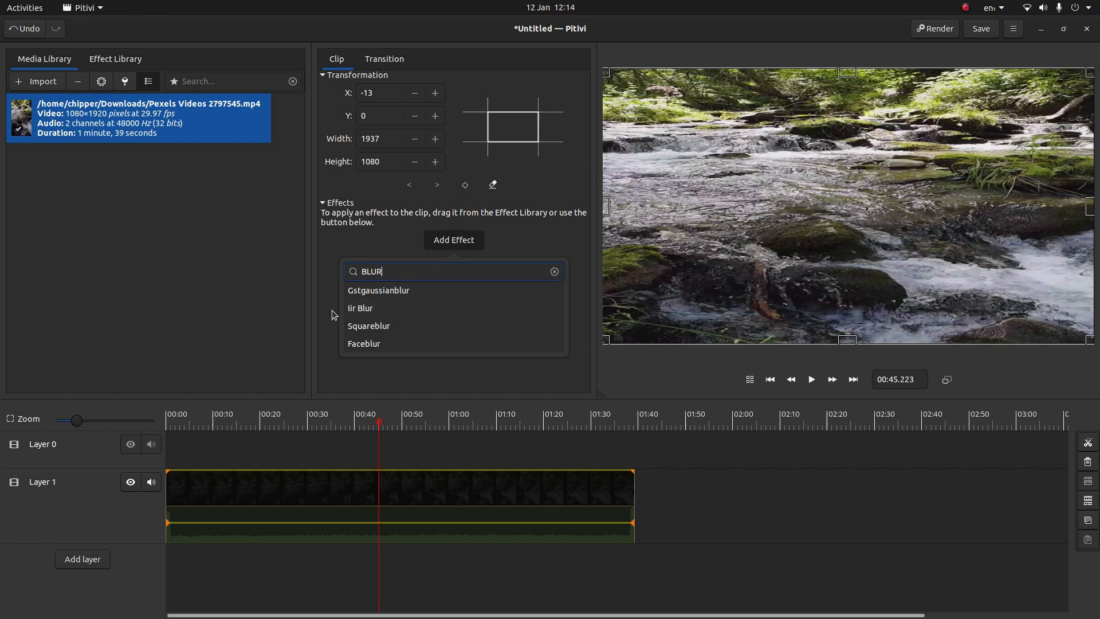
mouse_move(519, 235)
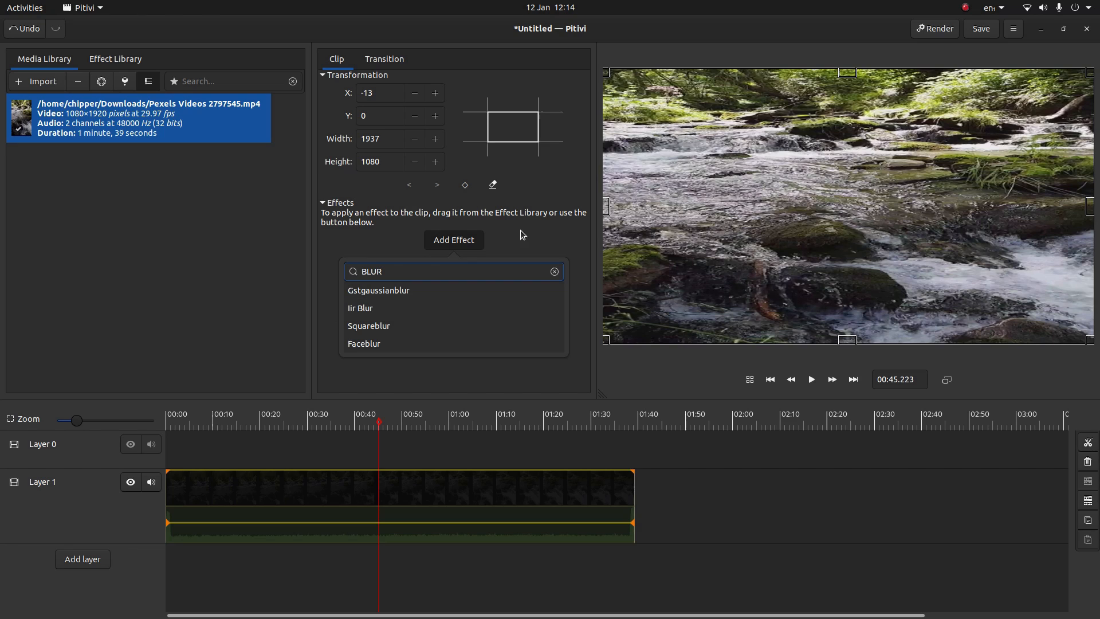
mouse_move(360, 308)
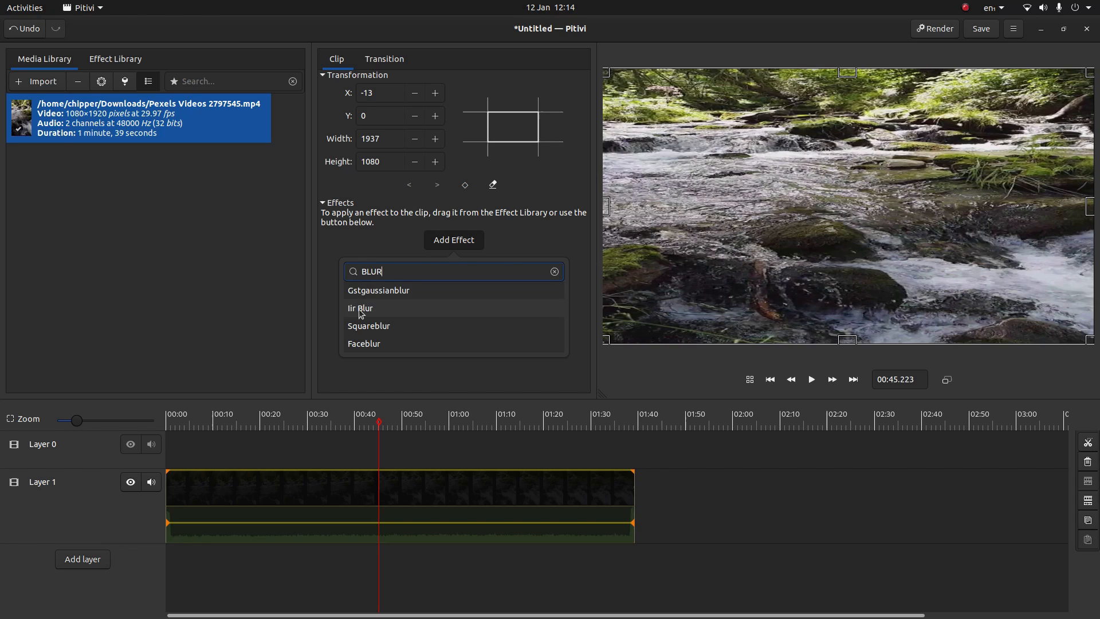
mouse_move(360, 309)
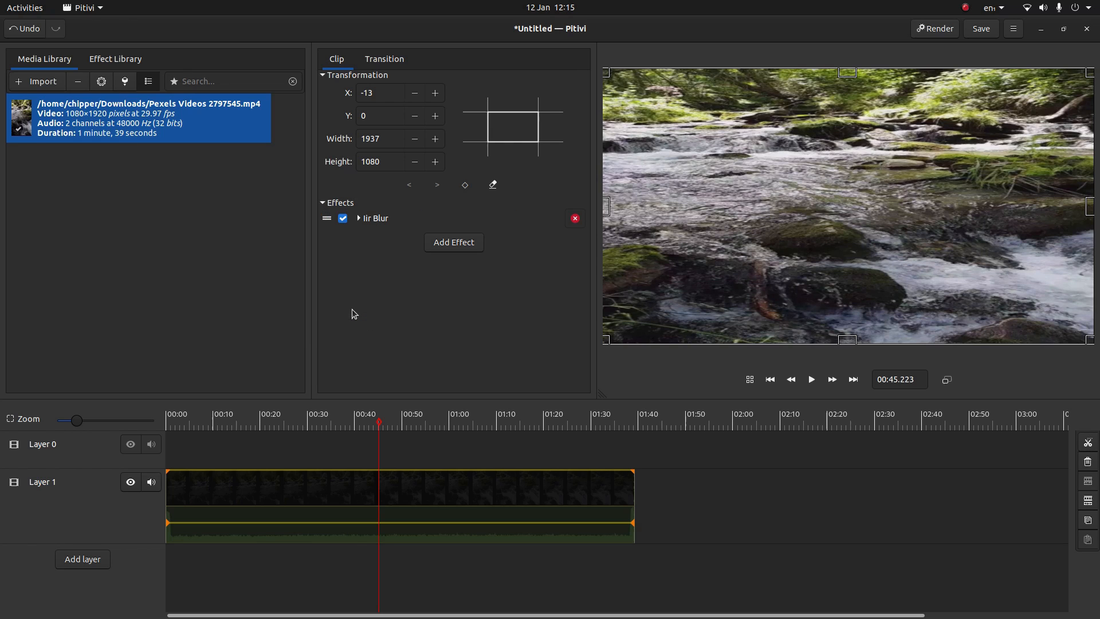
mouse_move(370, 226)
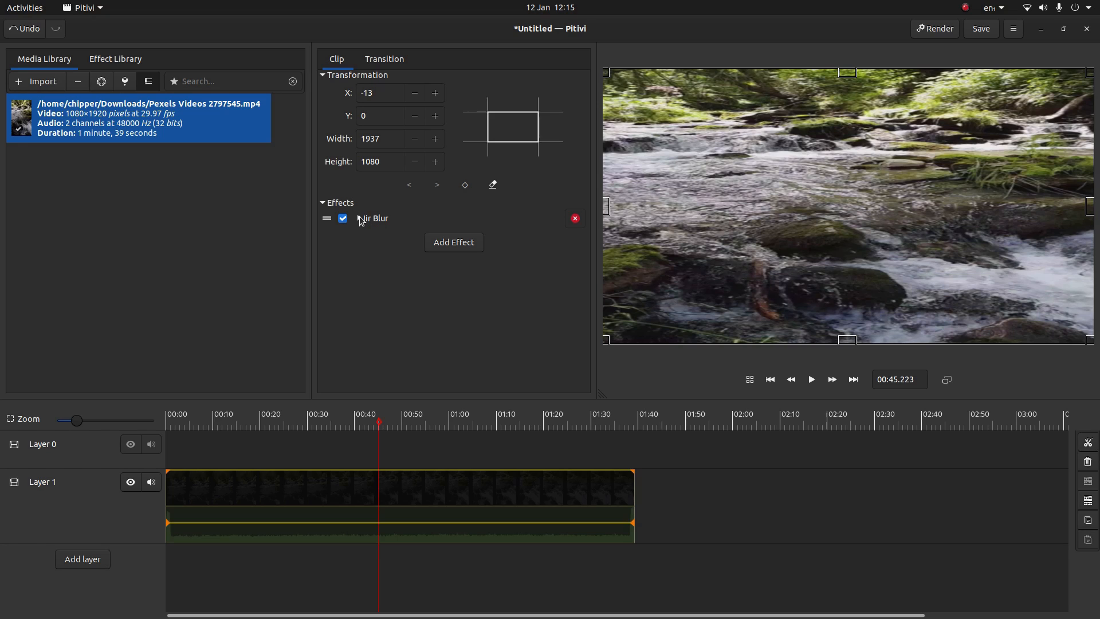
- Raise the Iir Blur amount on the background clip to about 0.64
left_click(358, 218)
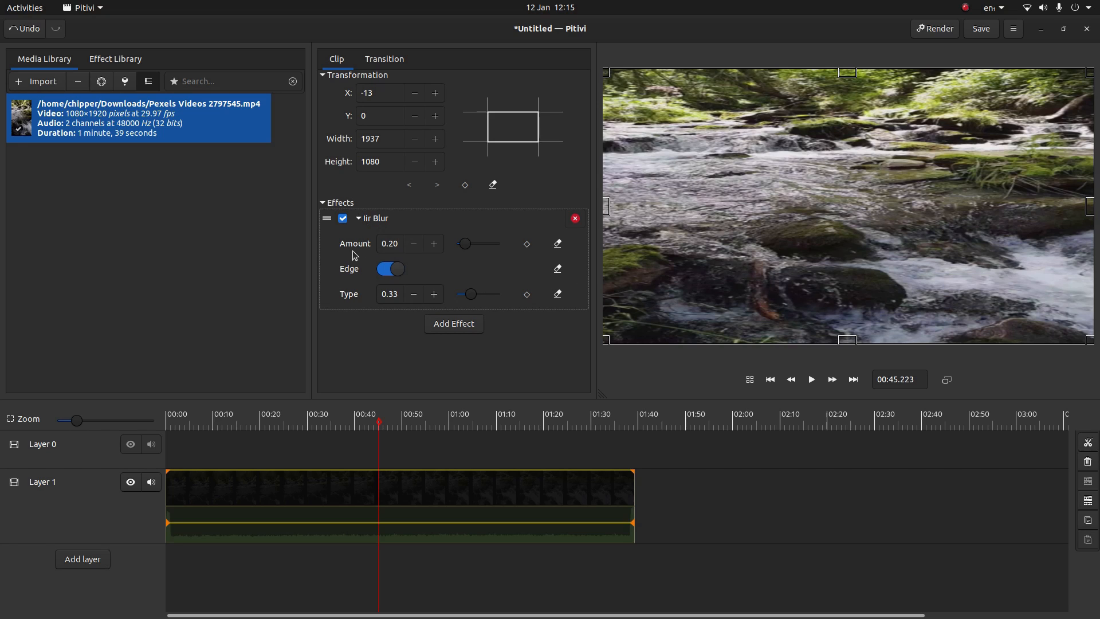
mouse_move(411, 244)
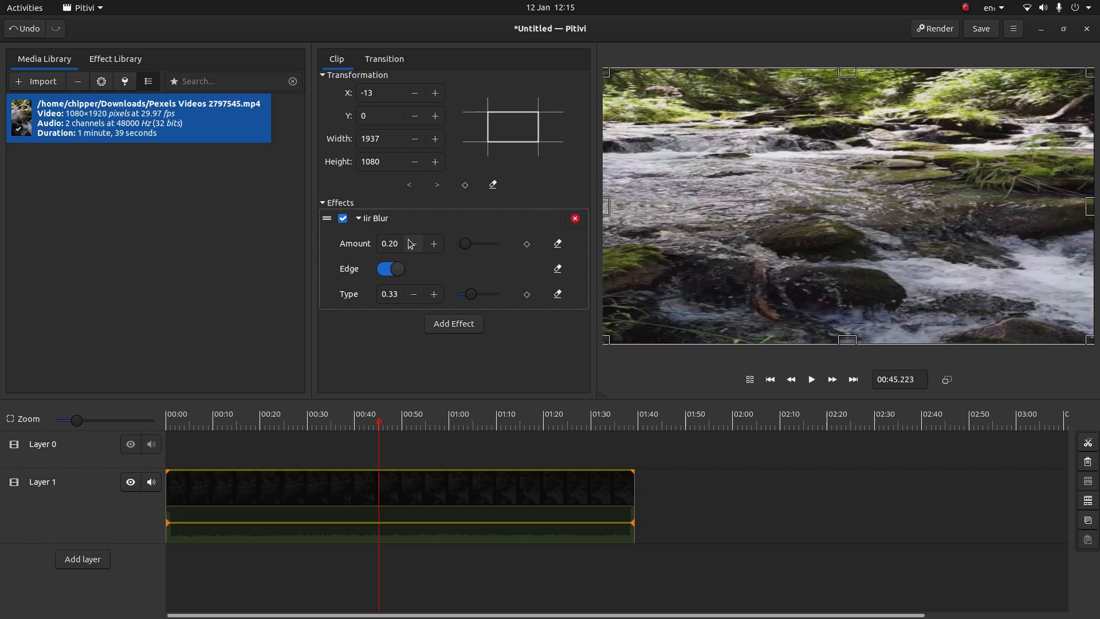
left_click_drag(464, 243, 468, 243)
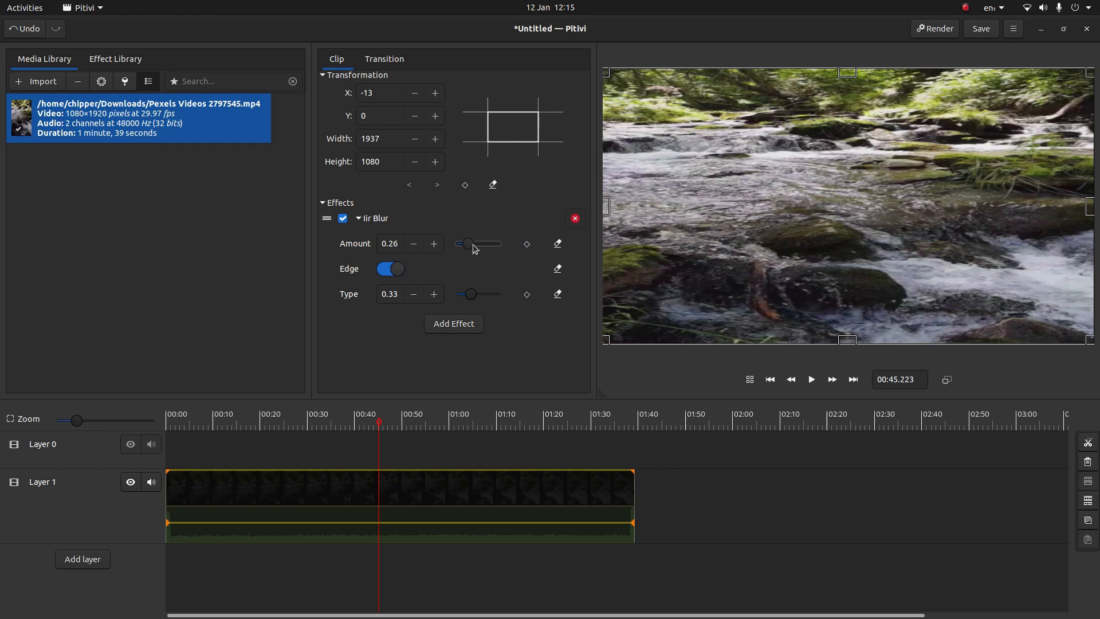
left_click_drag(464, 242, 479, 243)
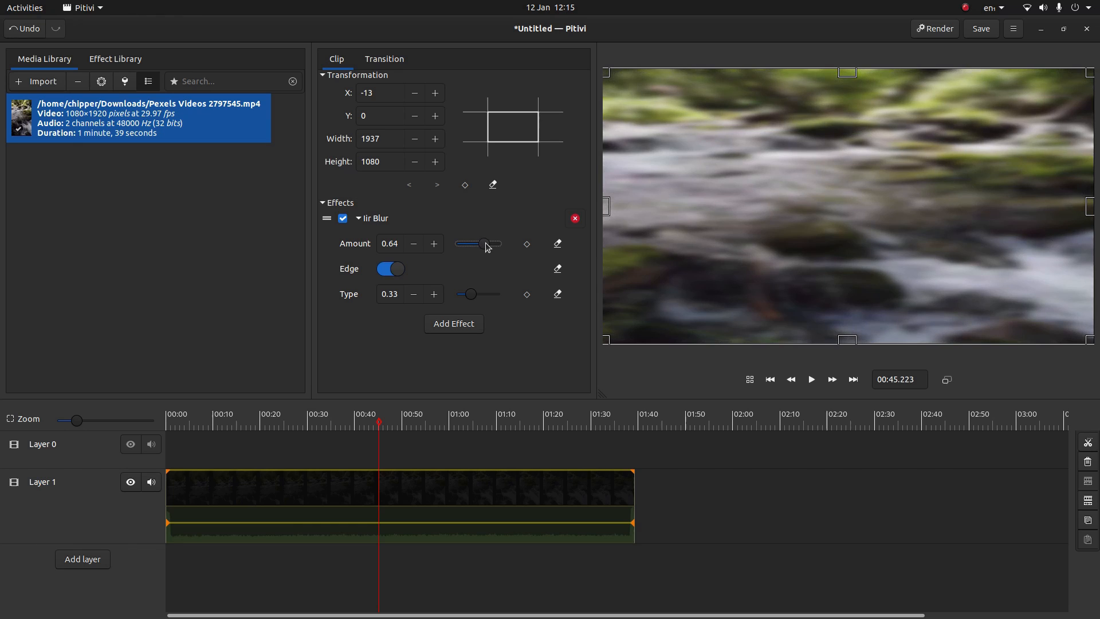
mouse_move(918, 158)
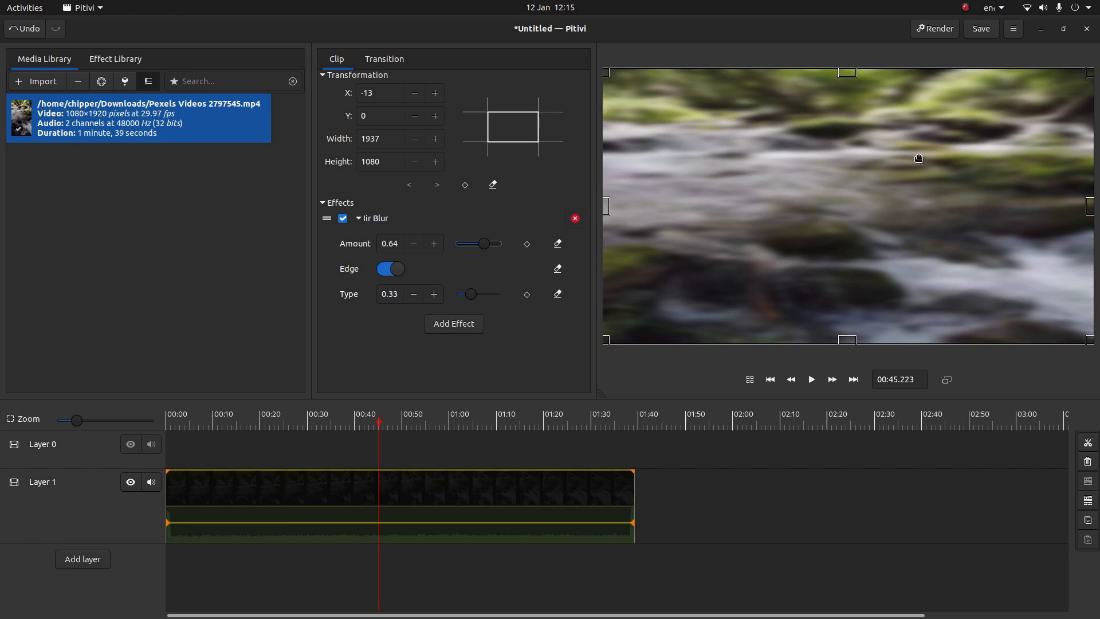
mouse_move(779, 54)
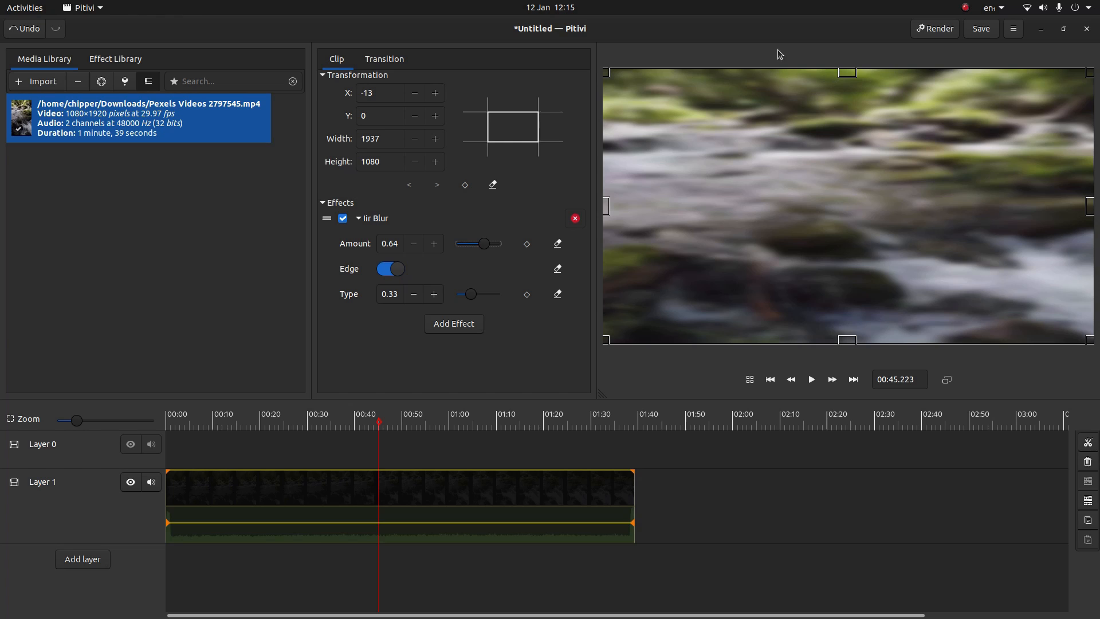
mouse_move(789, 341)
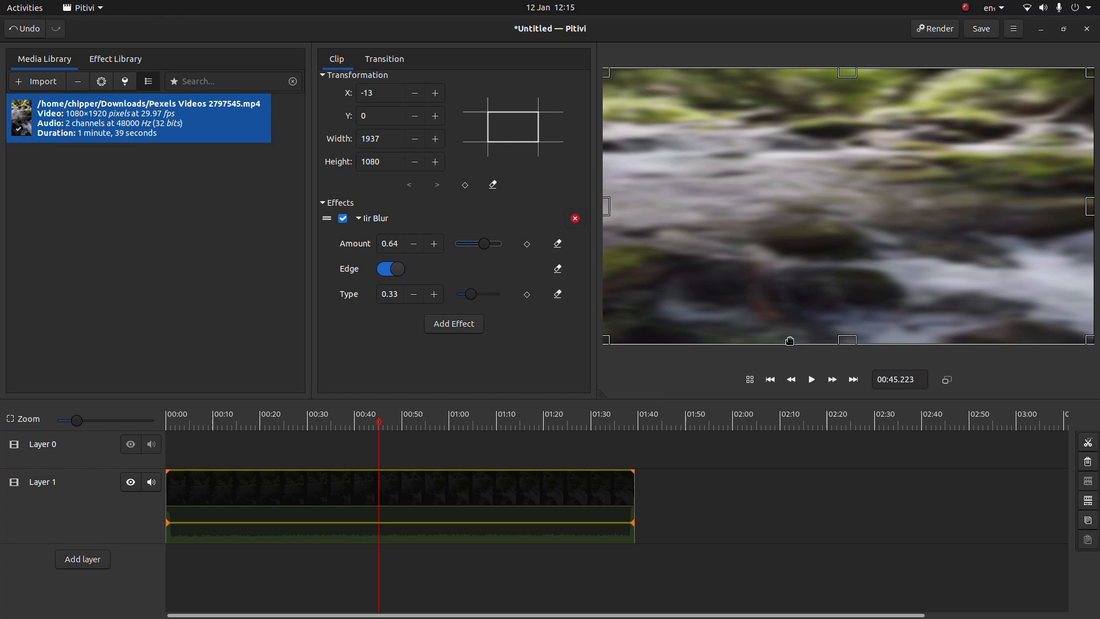
- Deselect the blurred background clip after placing the sharp copy on Layer 0
left_click(769, 379)
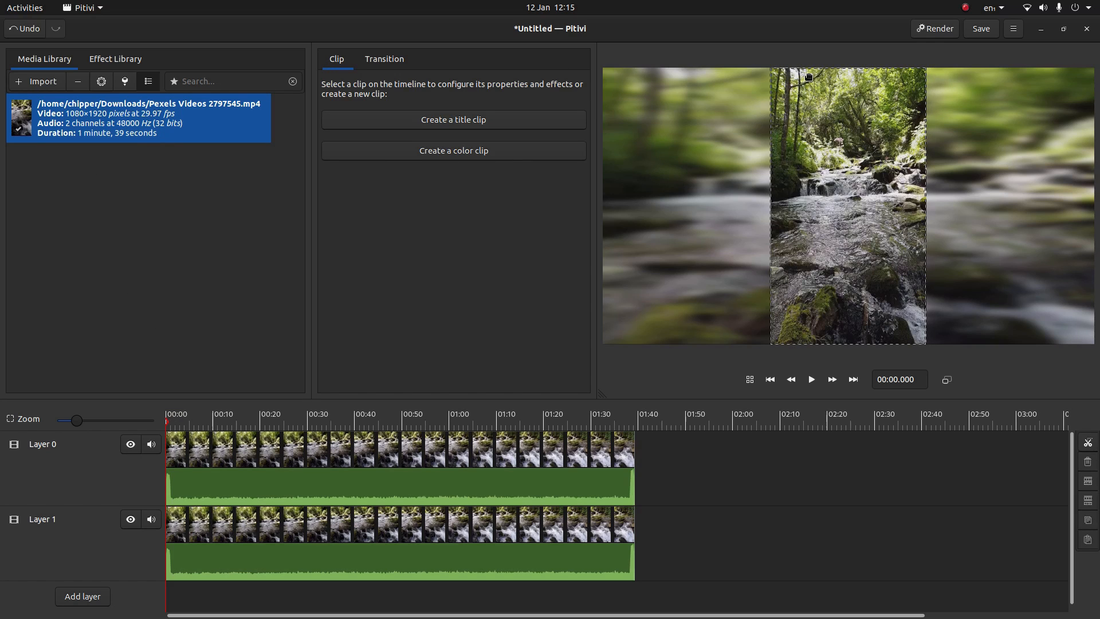
mouse_move(727, 99)
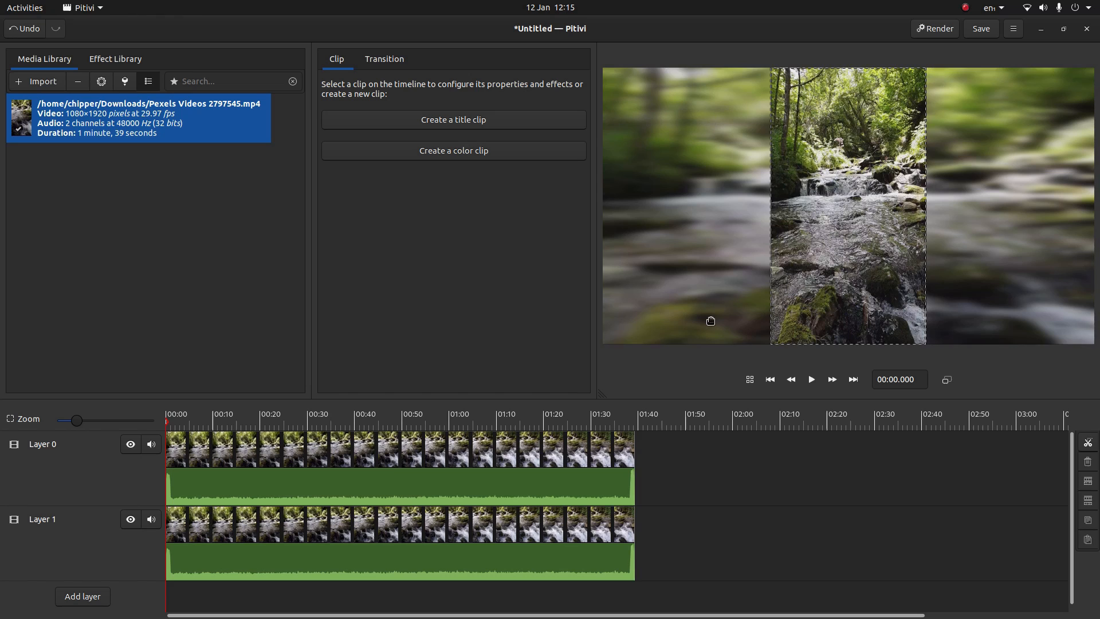
- Select the sharp Layer 0 clip and adjust its transform in the viewer toward 608×1080 at X 656
left_click(393, 466)
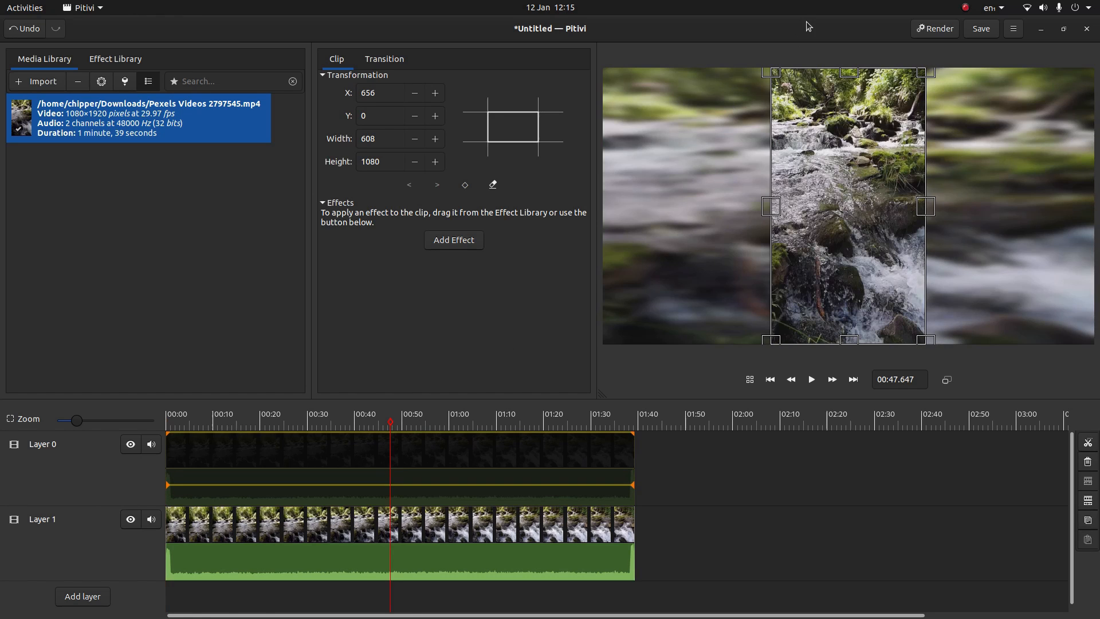
left_click(376, 93)
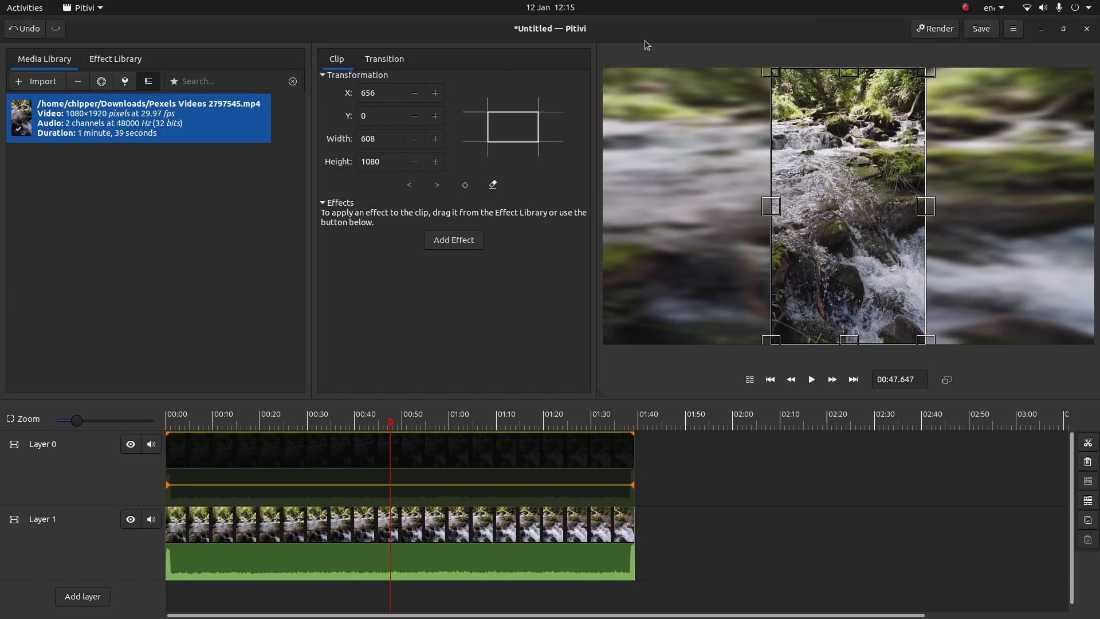
mouse_move(813, 114)
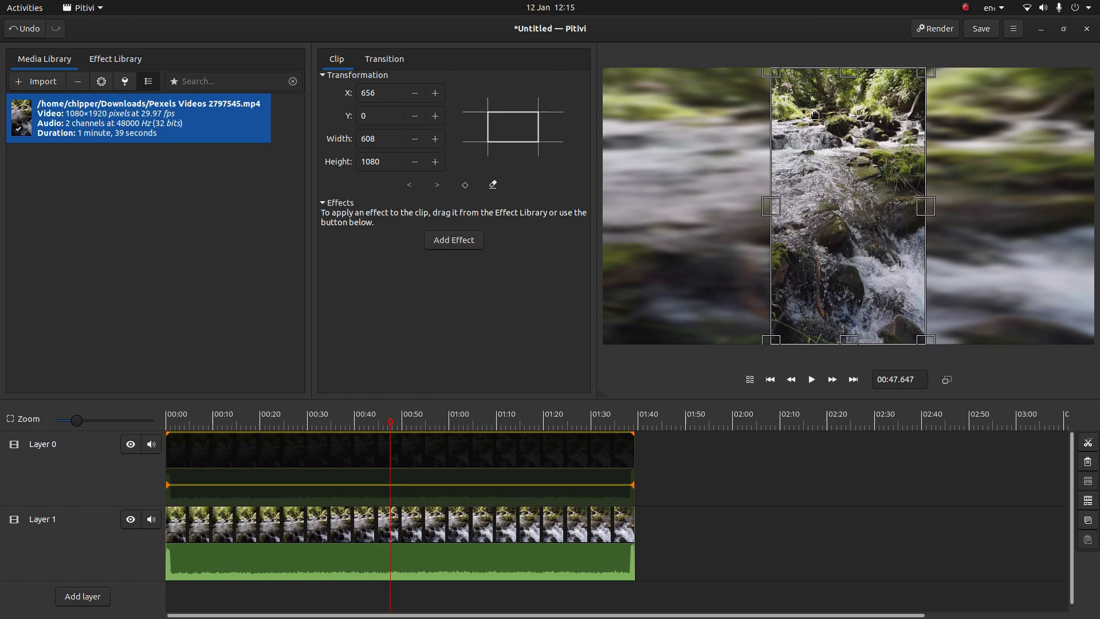
mouse_move(821, 67)
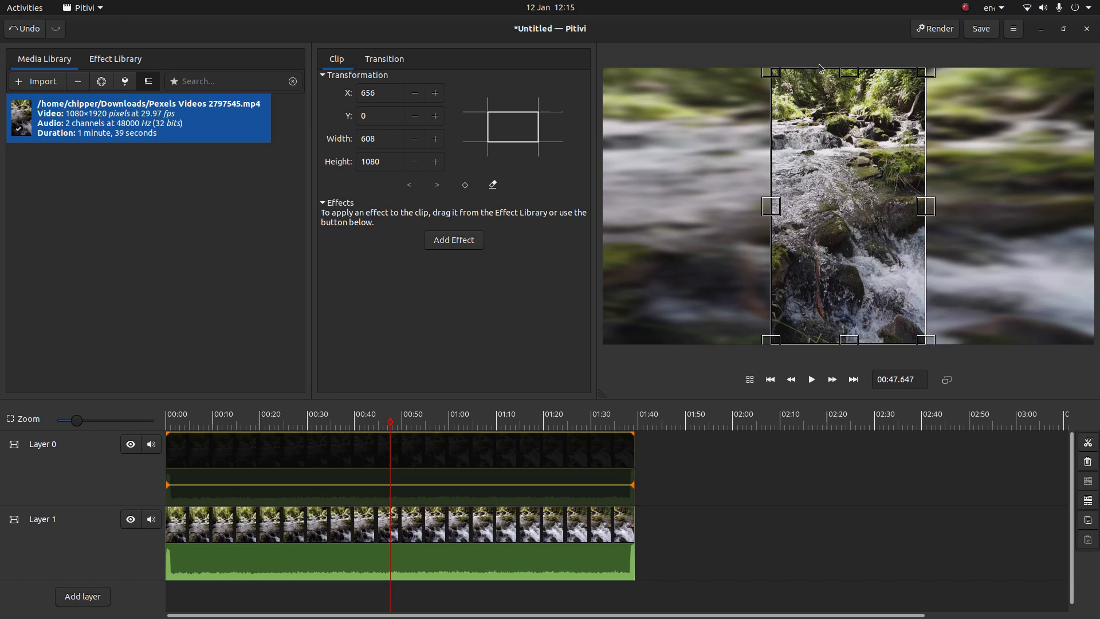
mouse_move(774, 351)
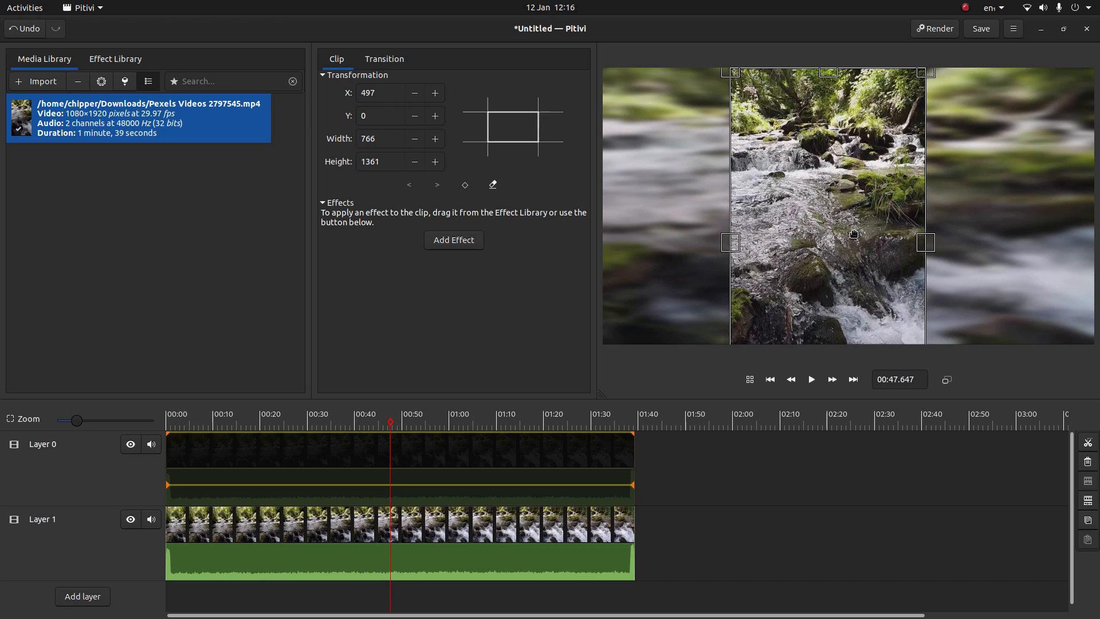
mouse_move(832, 147)
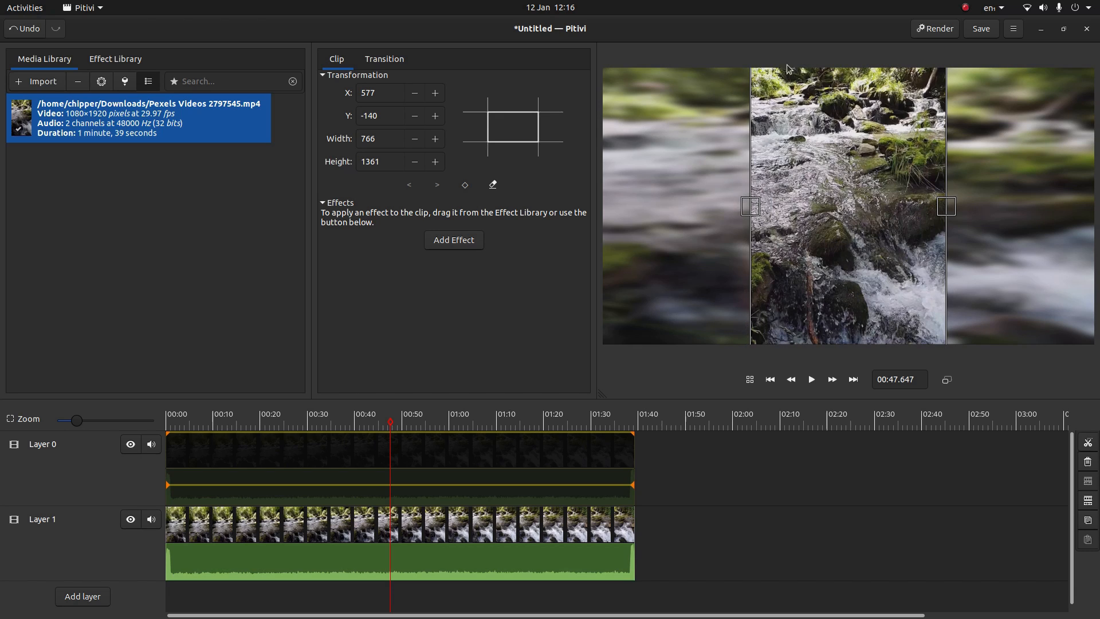
mouse_move(814, 173)
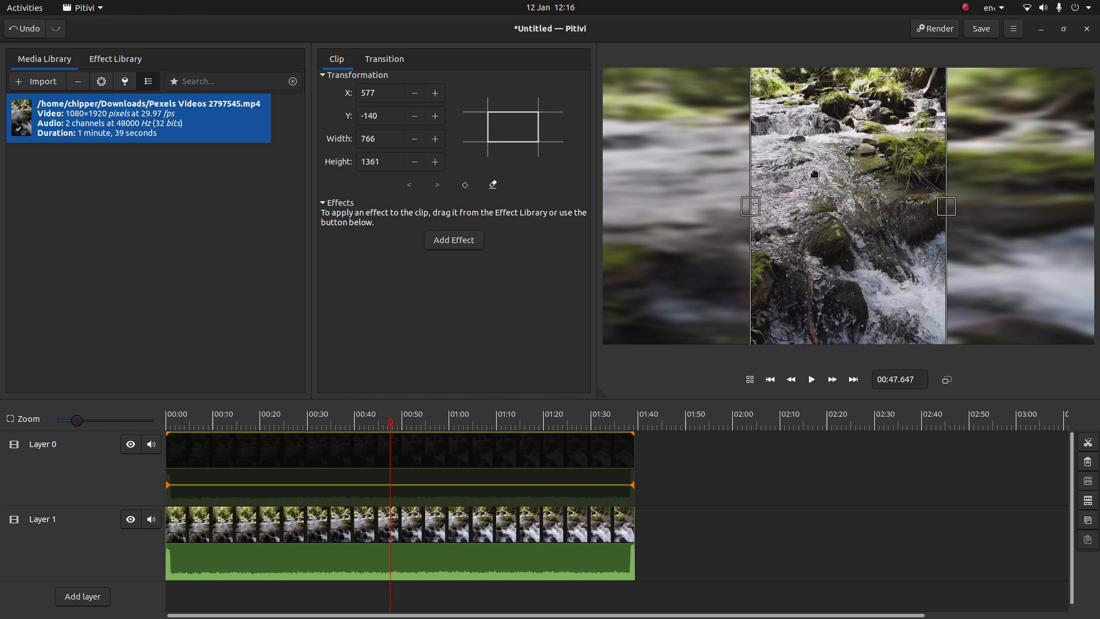
mouse_move(833, 135)
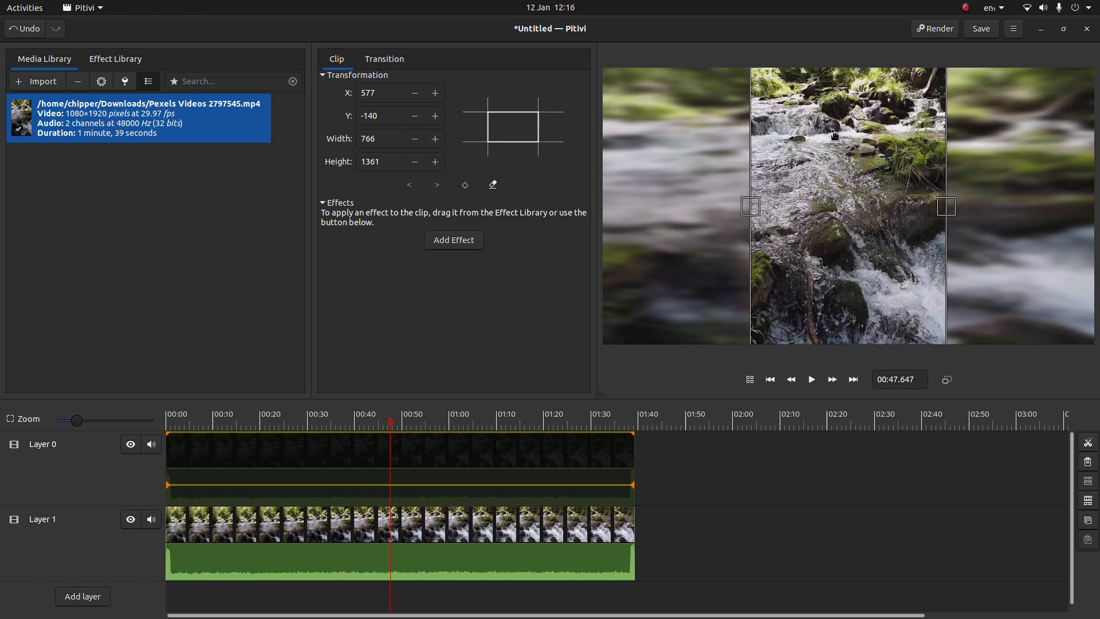
mouse_move(836, 149)
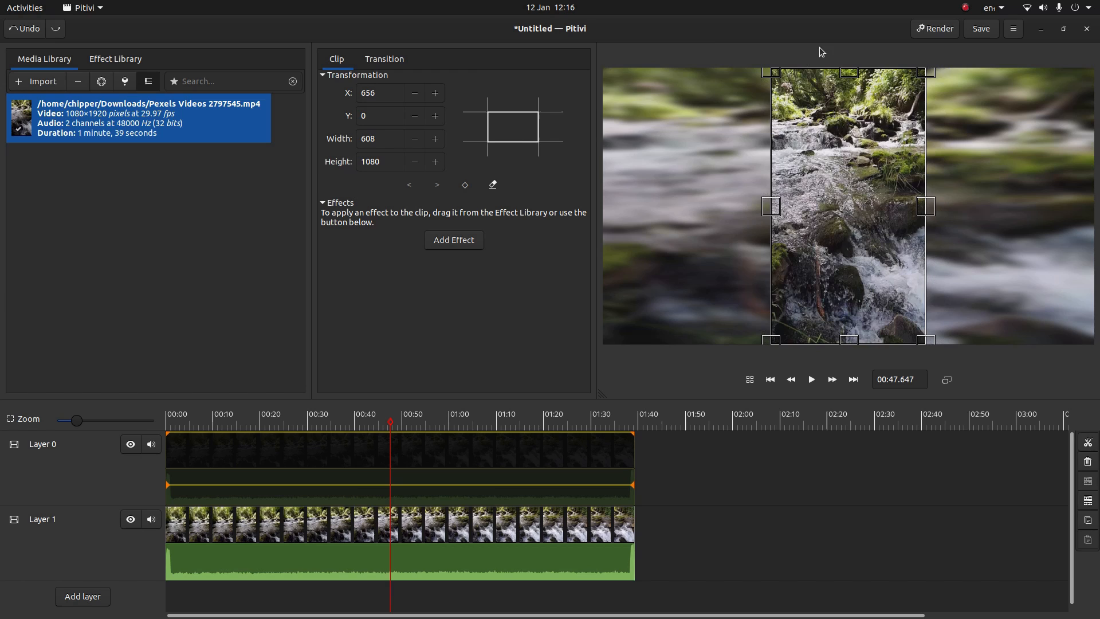
mouse_move(655, 20)
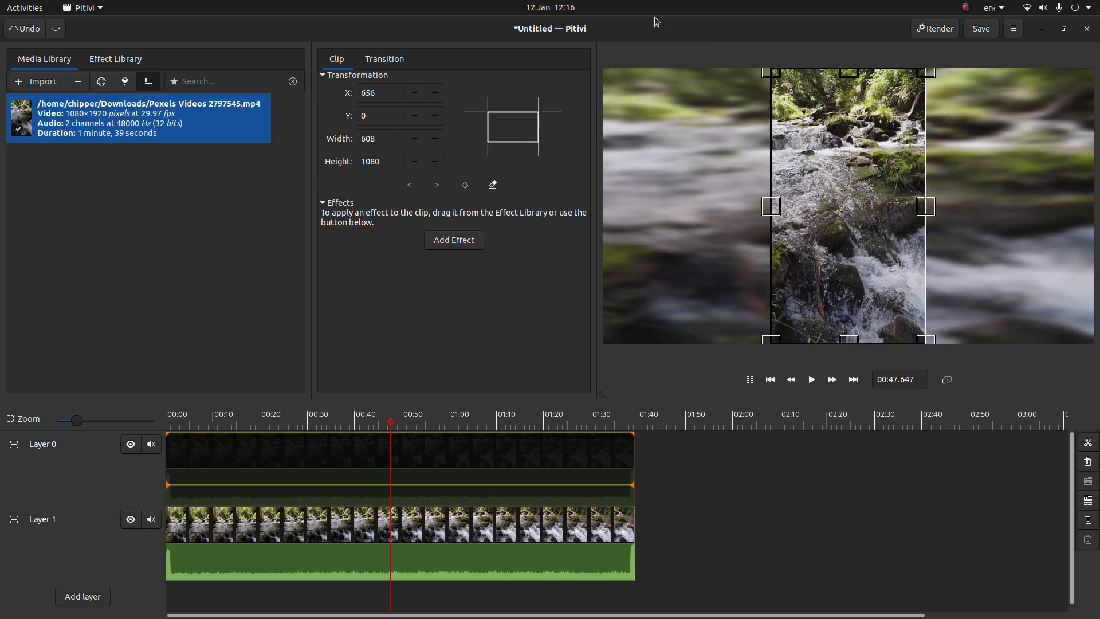
mouse_move(770, 341)
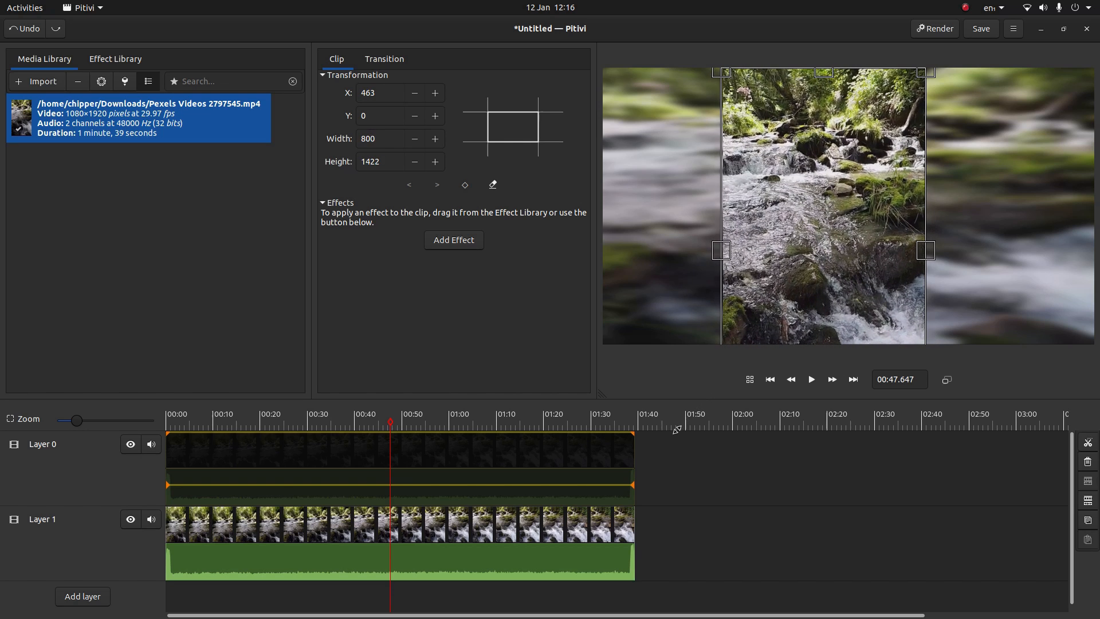
- Centre the 800×1422 Layer 0 clip in the frame at X 560, Y −171
left_click(514, 128)
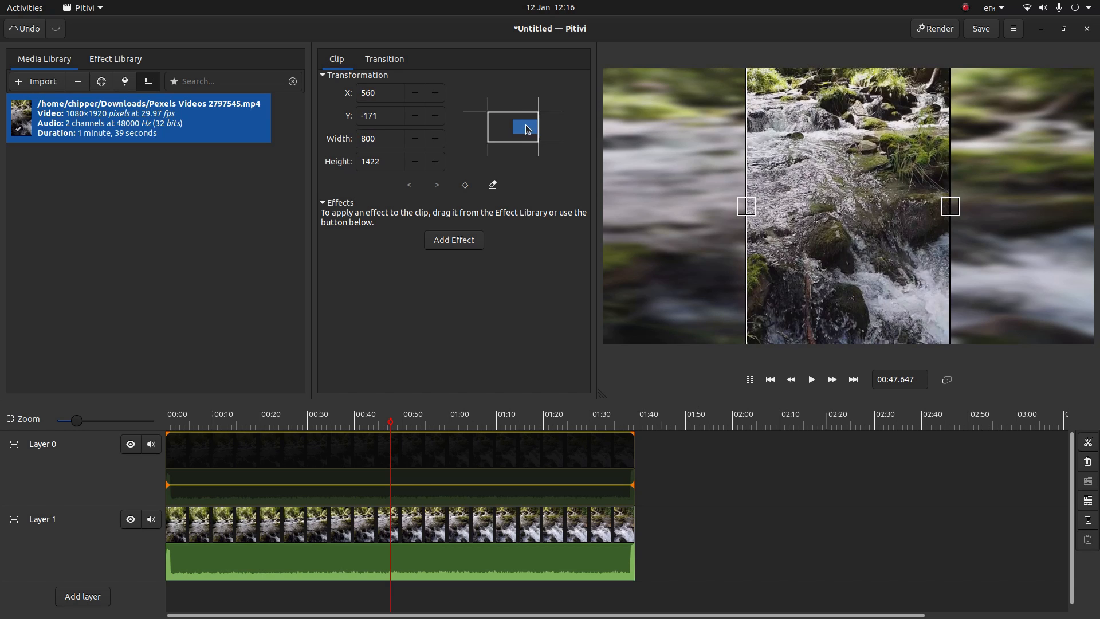
mouse_move(892, 151)
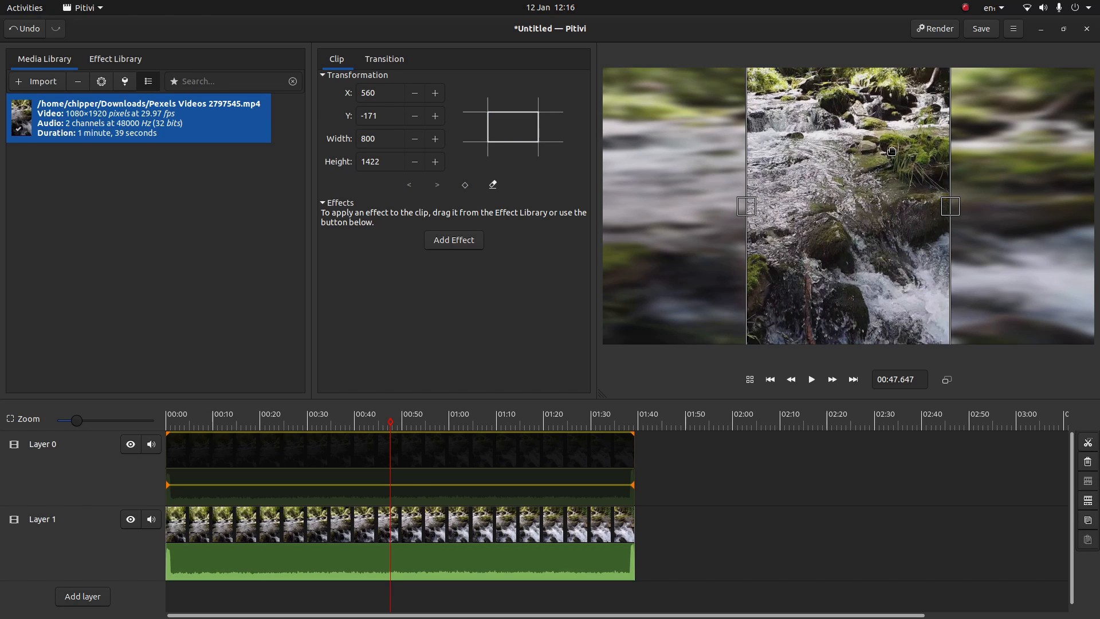
mouse_move(881, 183)
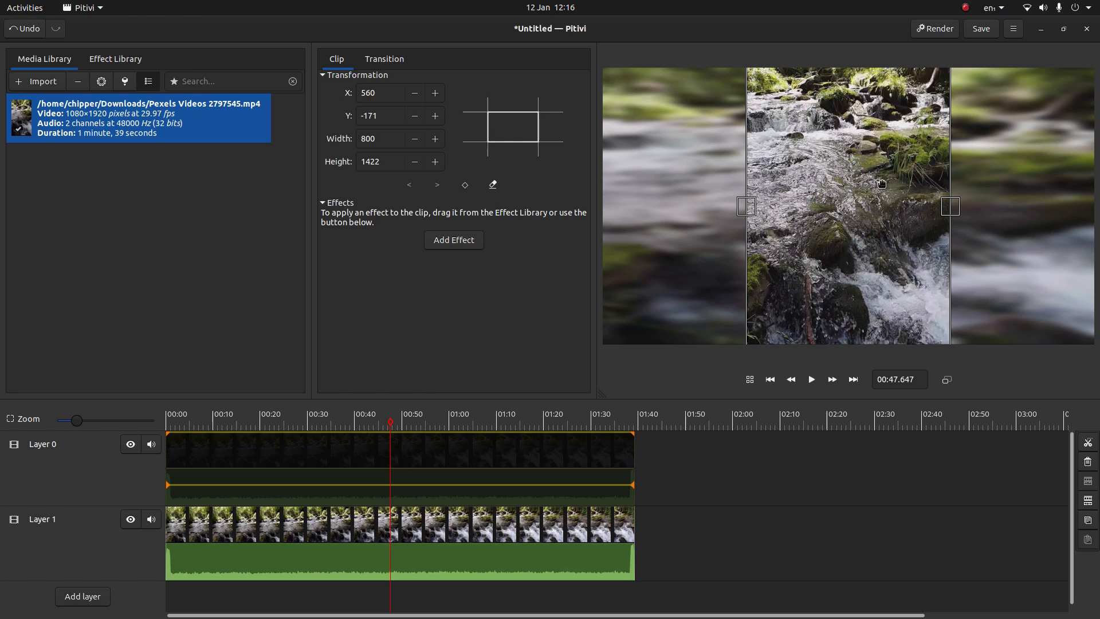
mouse_move(871, 161)
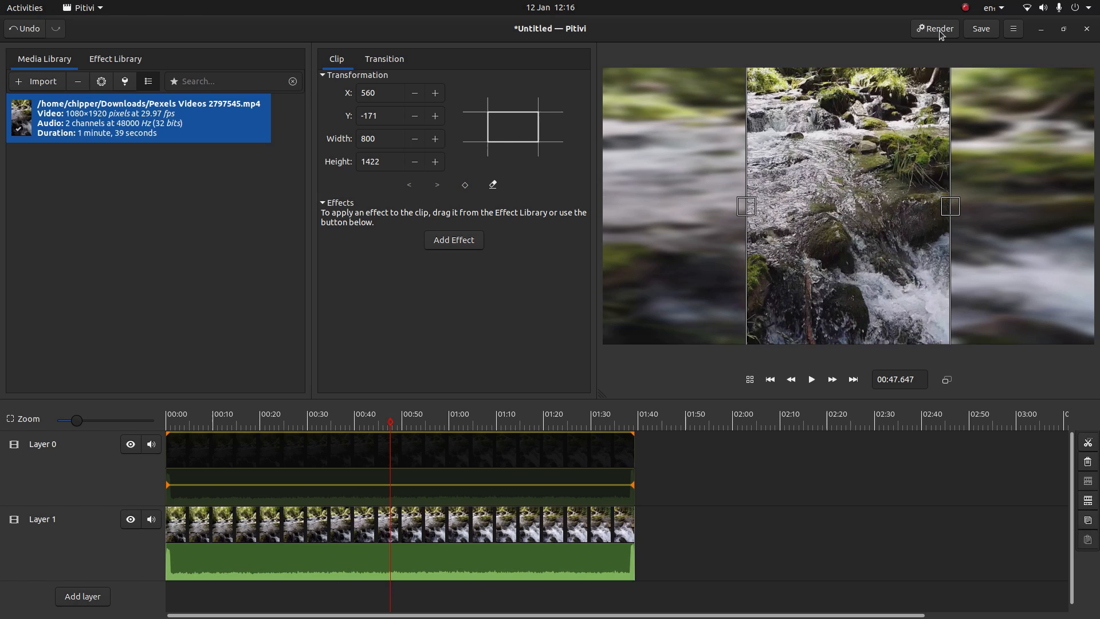
mouse_move(788, 177)
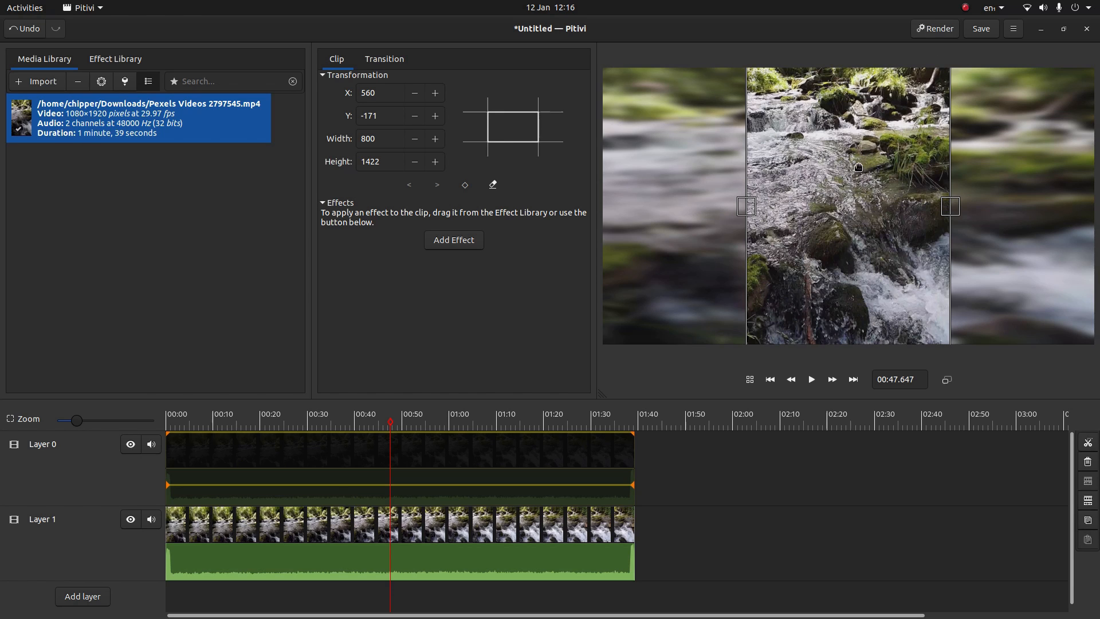
mouse_move(783, 180)
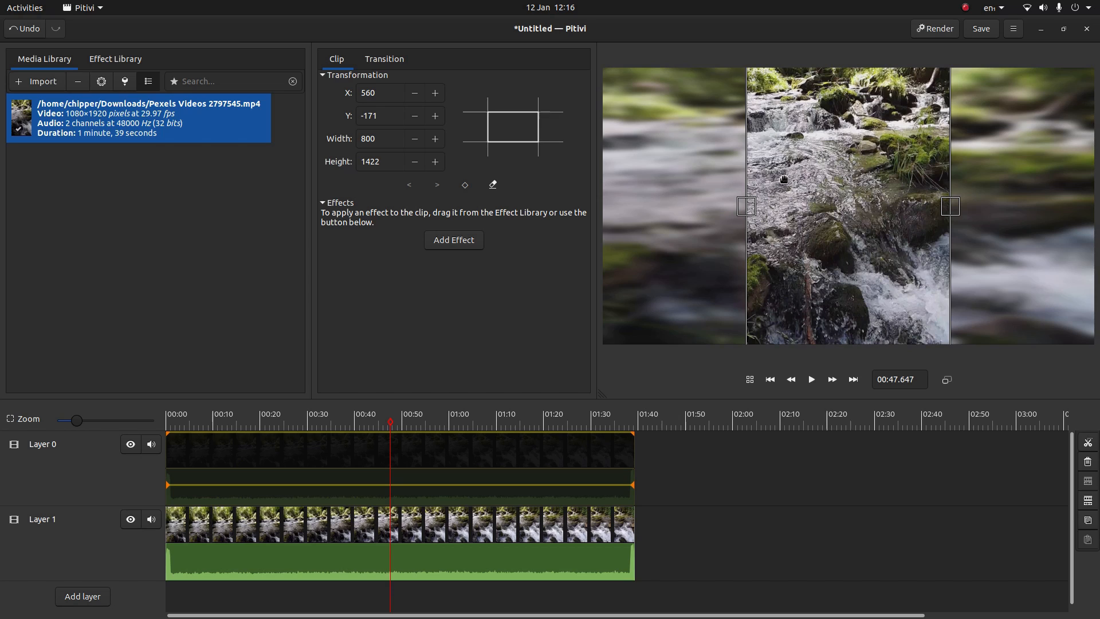
mouse_move(817, 90)
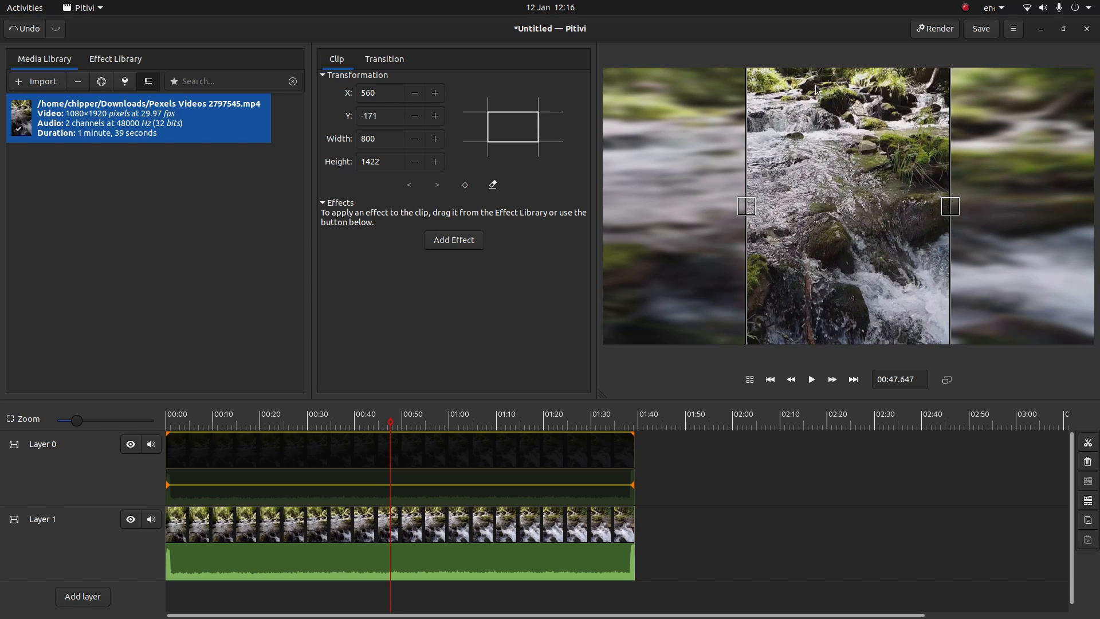